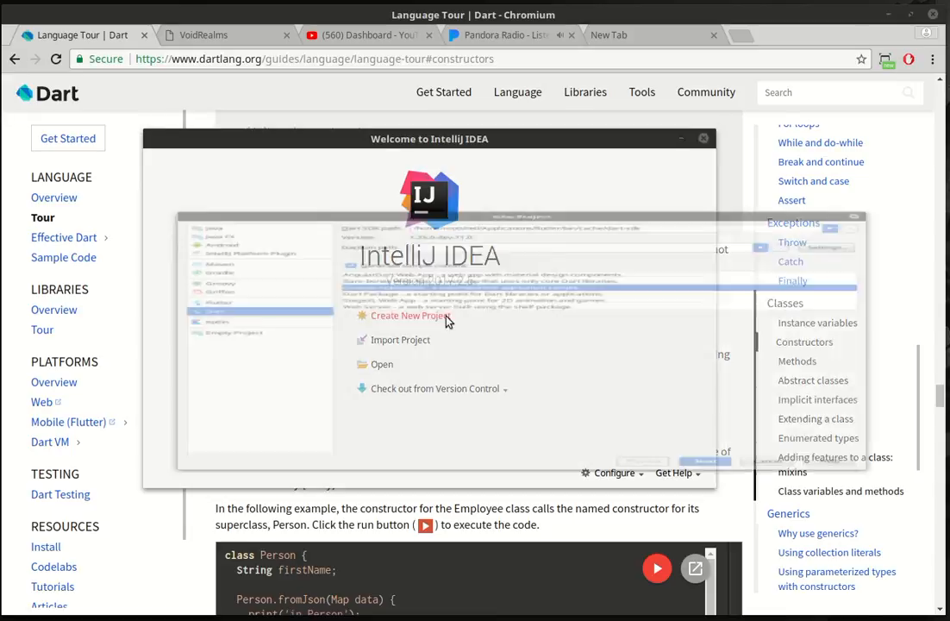
- Create a Dart console application project named Classes2 from the welcome screen
left_click(410, 315)
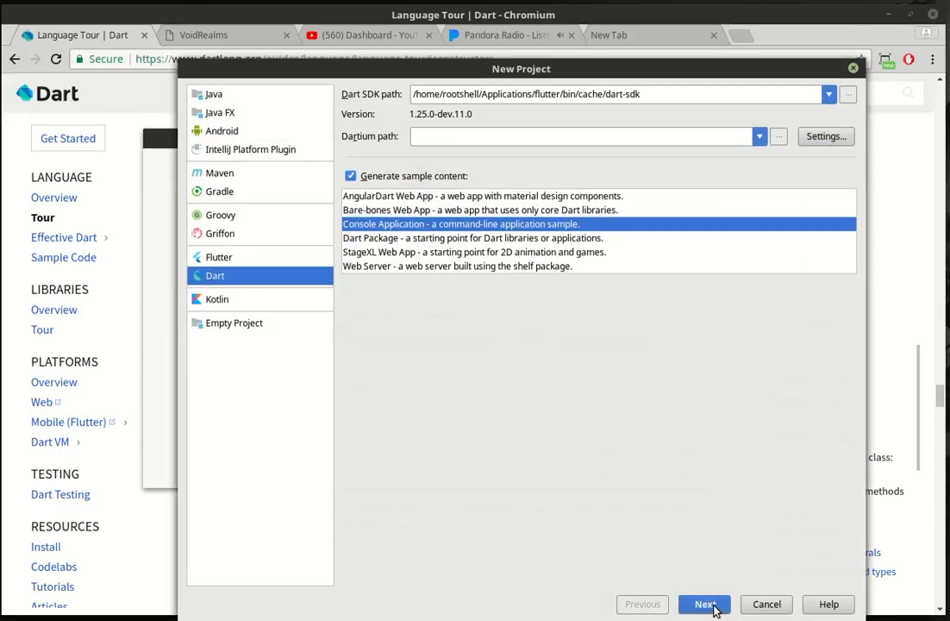
left_click(705, 604)
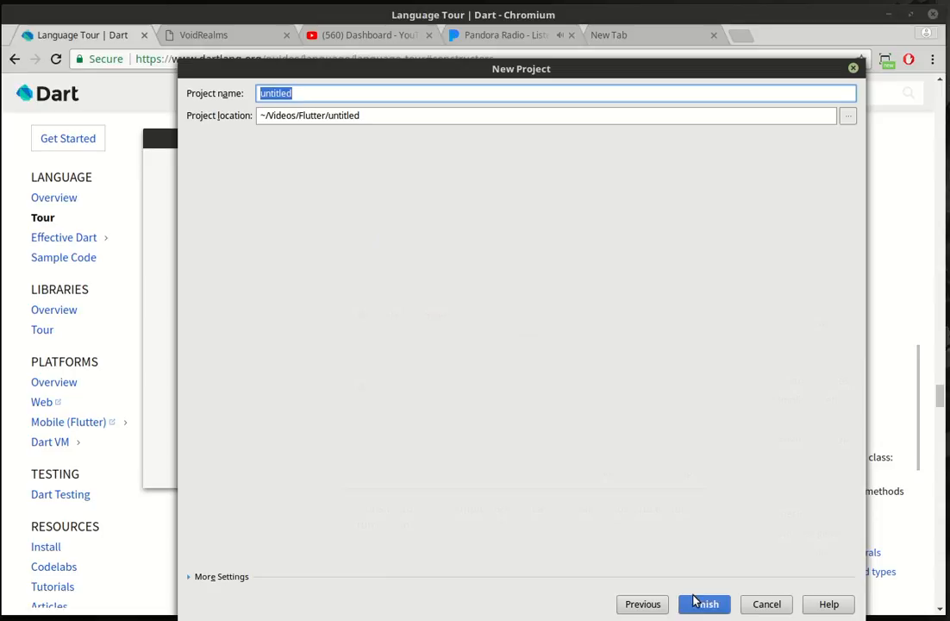
type("class")
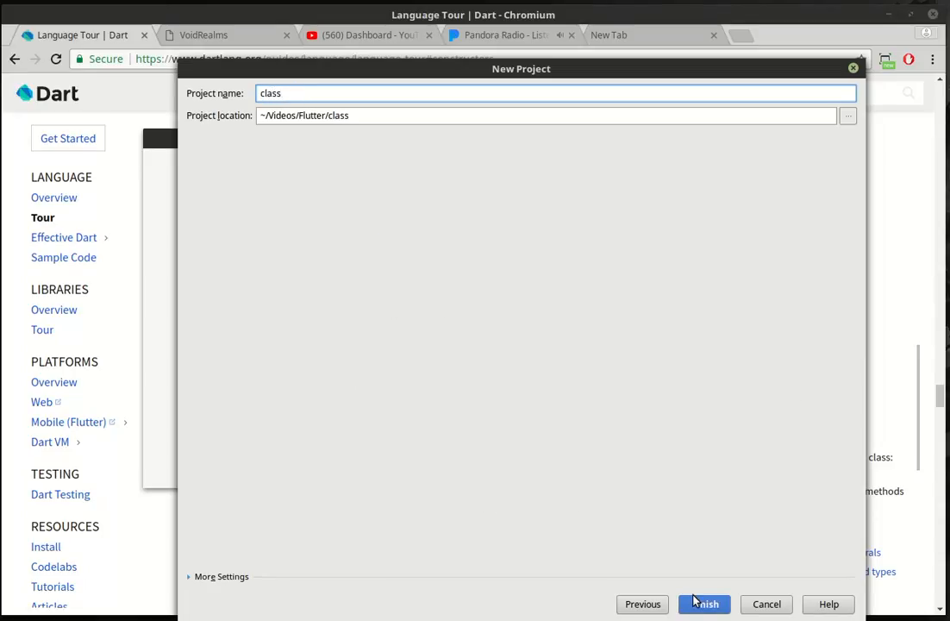
type("Classe")
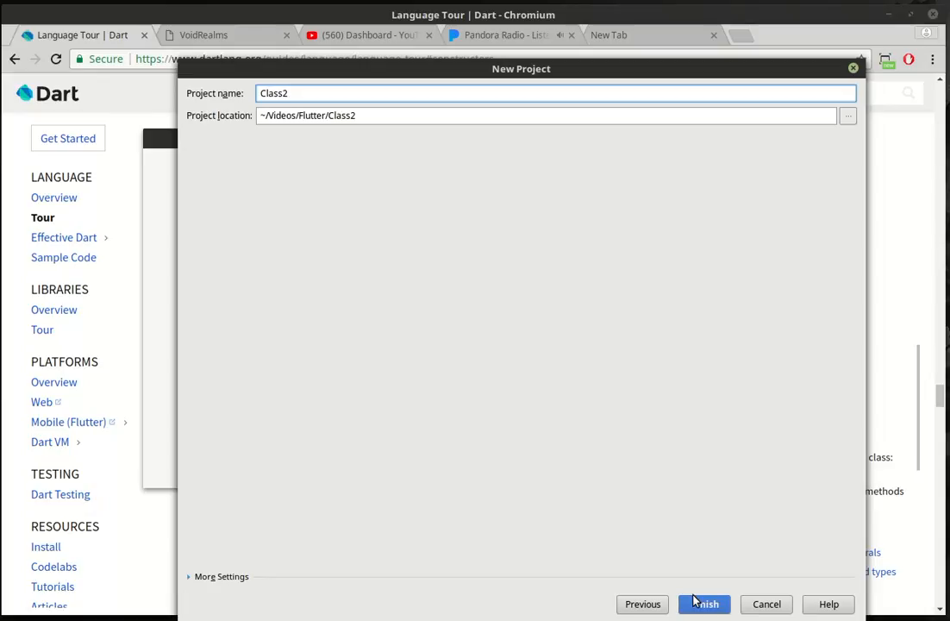
mouse_move(604, 537)
type("es")
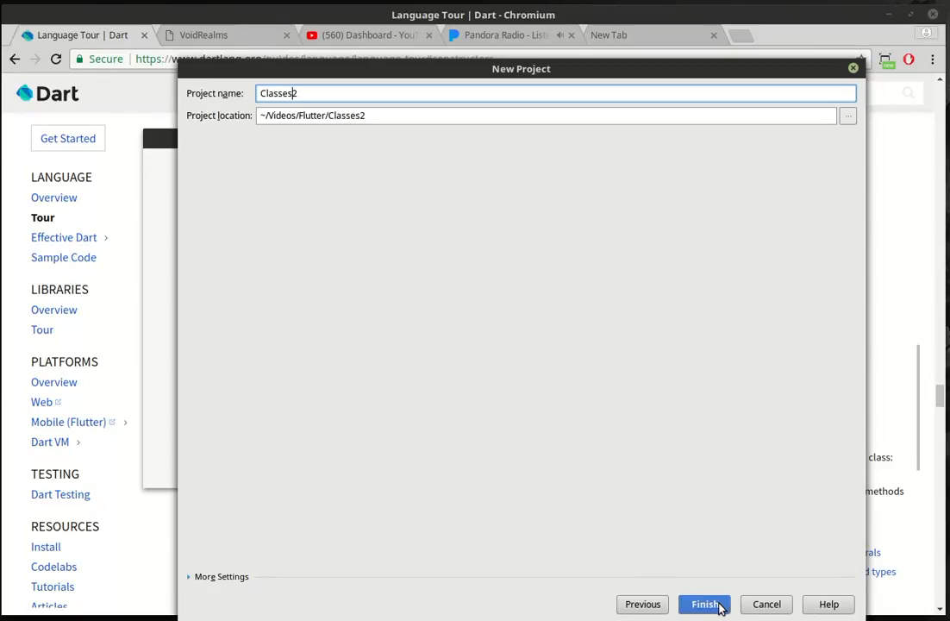
left_click(704, 604)
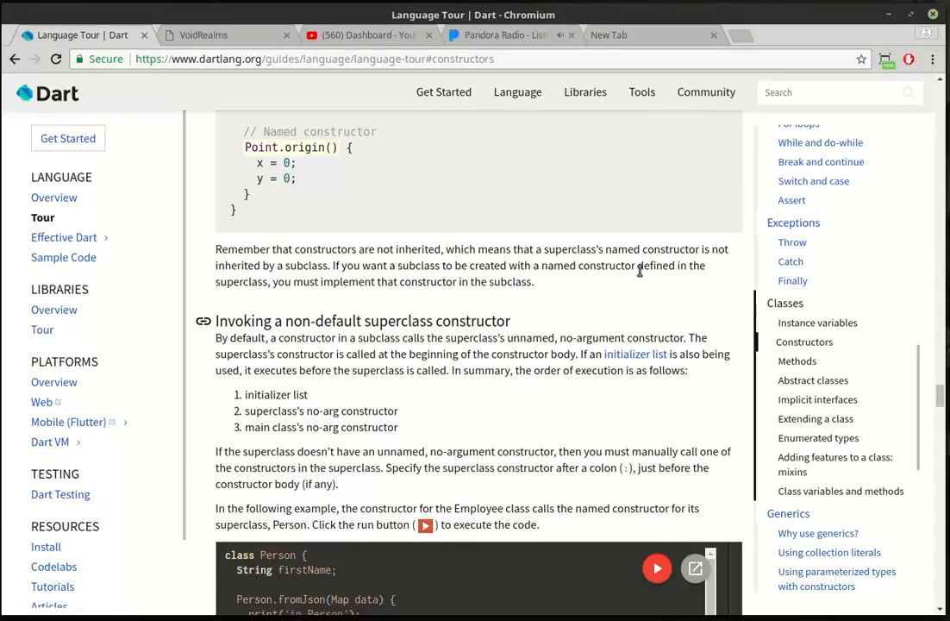
mouse_move(803, 342)
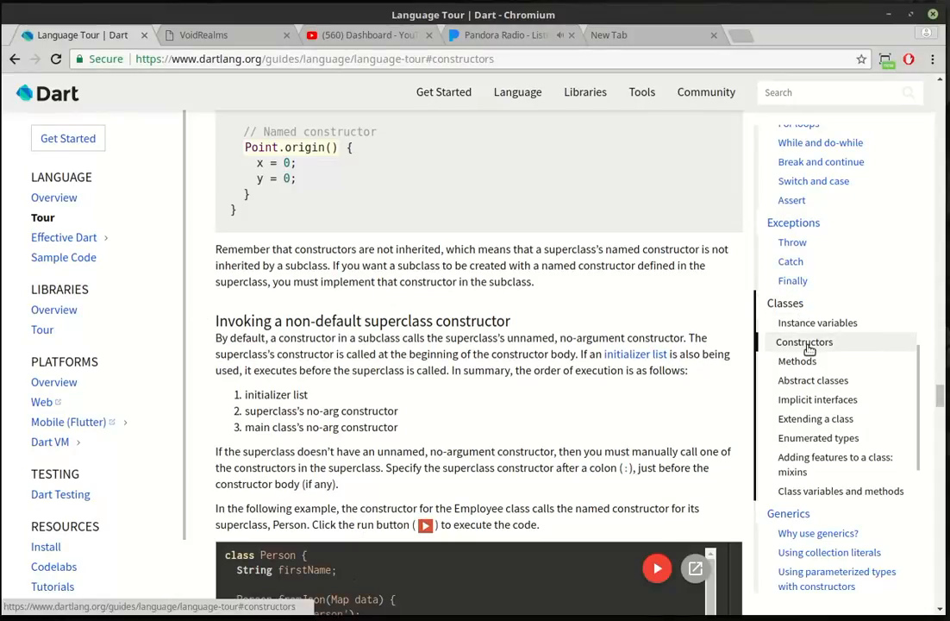
- Jump to Constructors under Classes in the Language Tour's table of contents
left_click(804, 341)
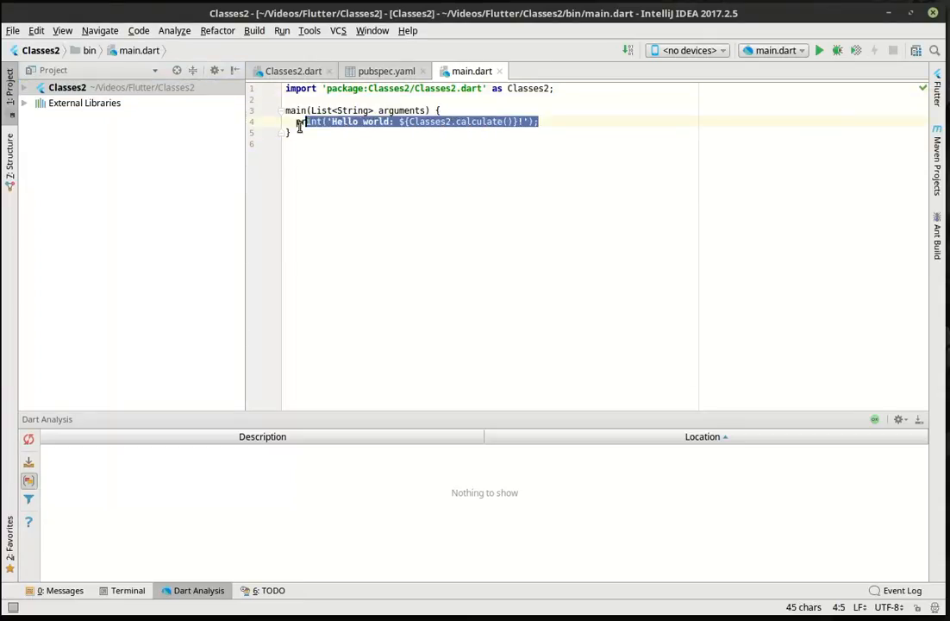
- Delete main's sample print line and add a house.dart file under bin
key("Delete")
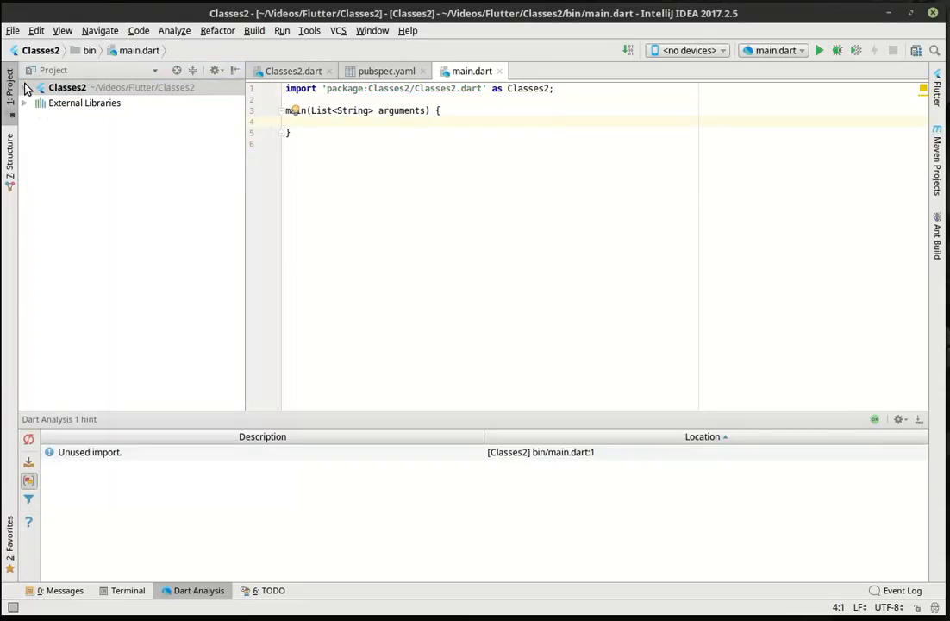
left_click(24, 88)
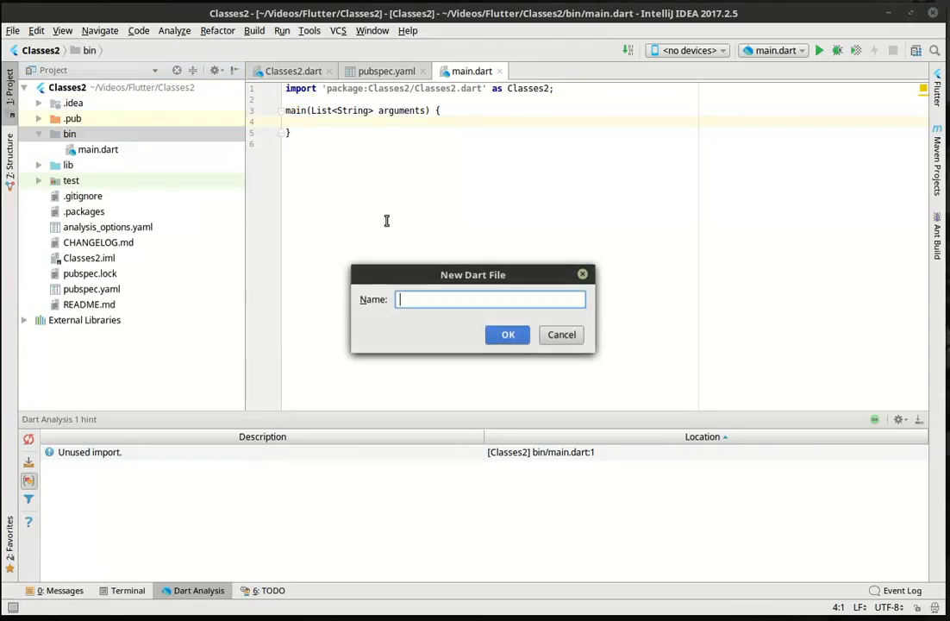
type("house.dar")
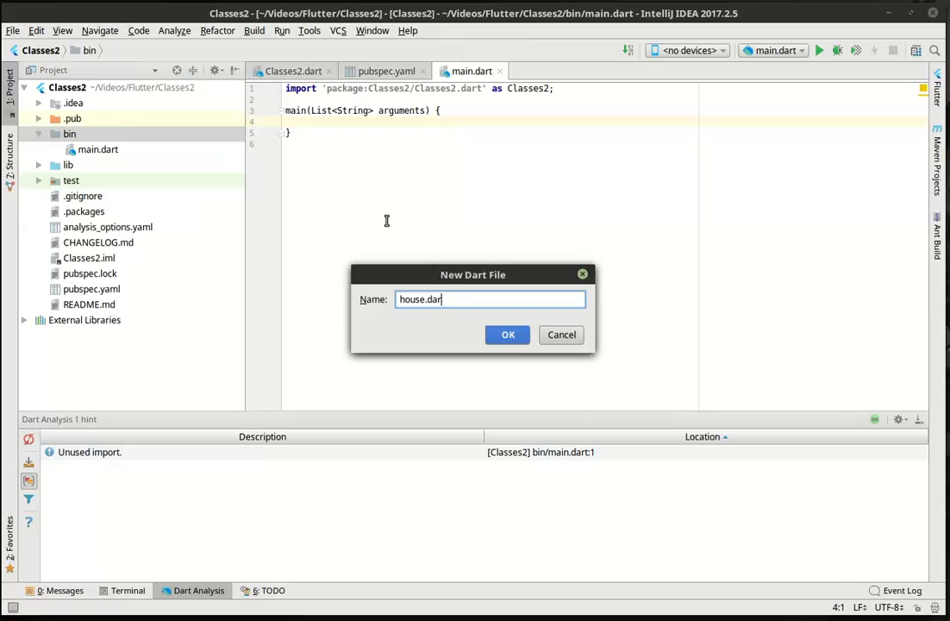
left_click(508, 335)
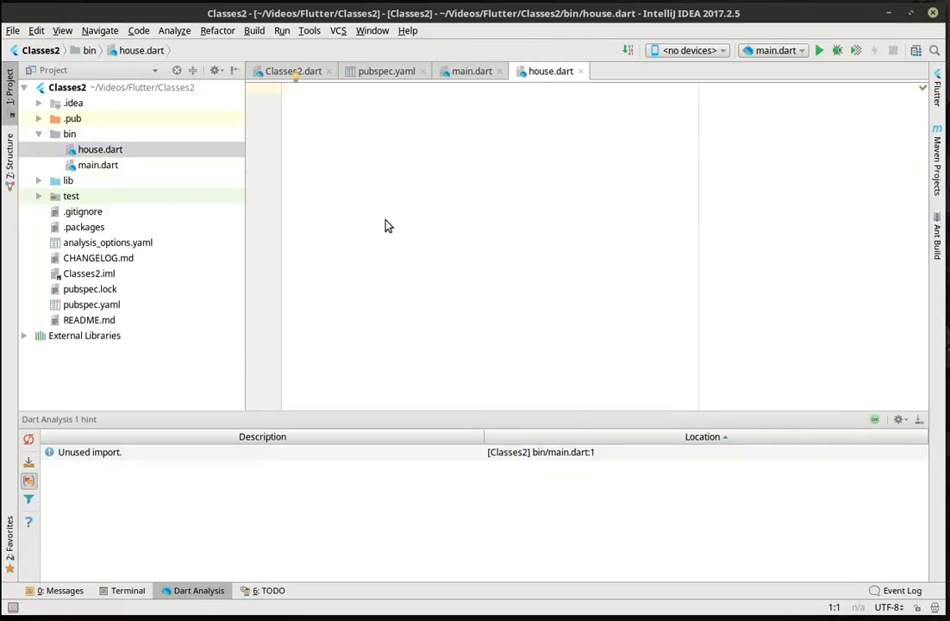
- Define class house with int width = 0 and int length = 0
type("class")
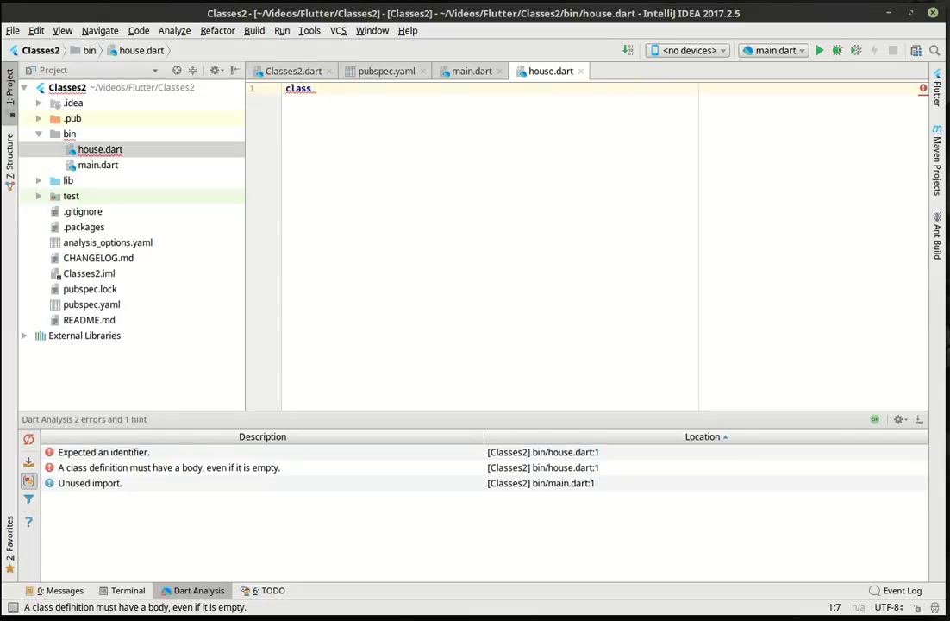
type("house_{}")
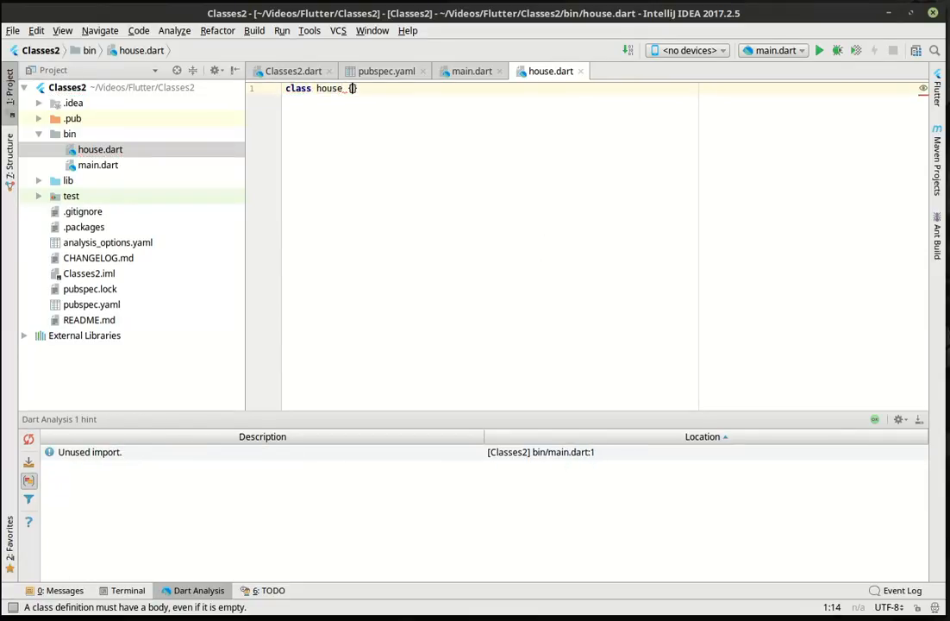
type("int")
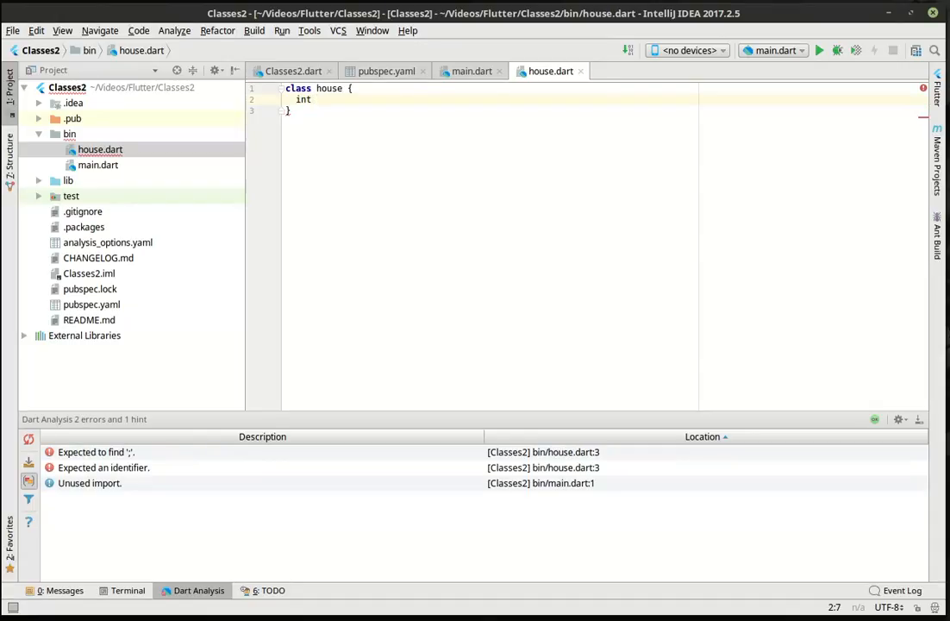
type("width = 0")
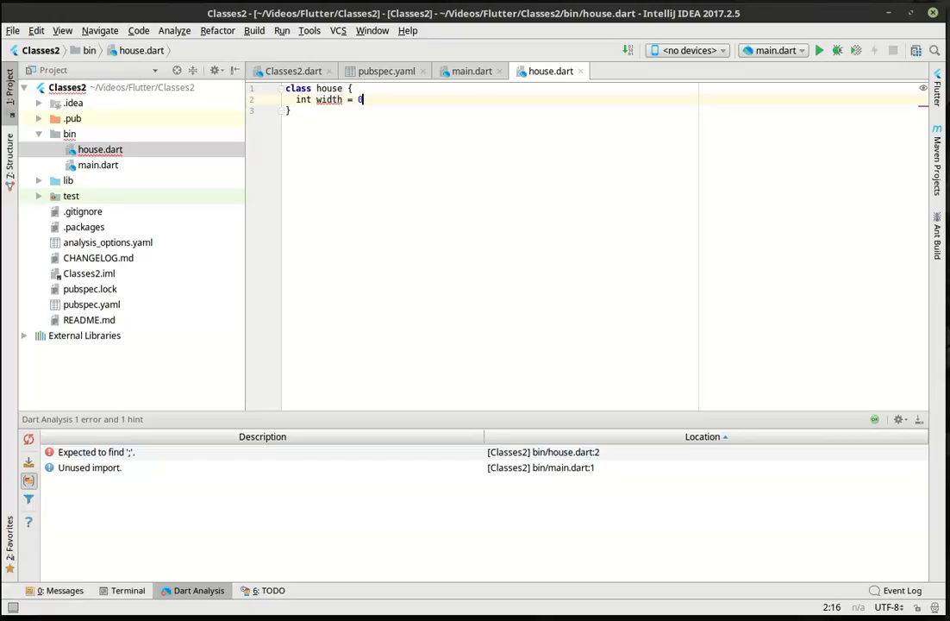
type(";")
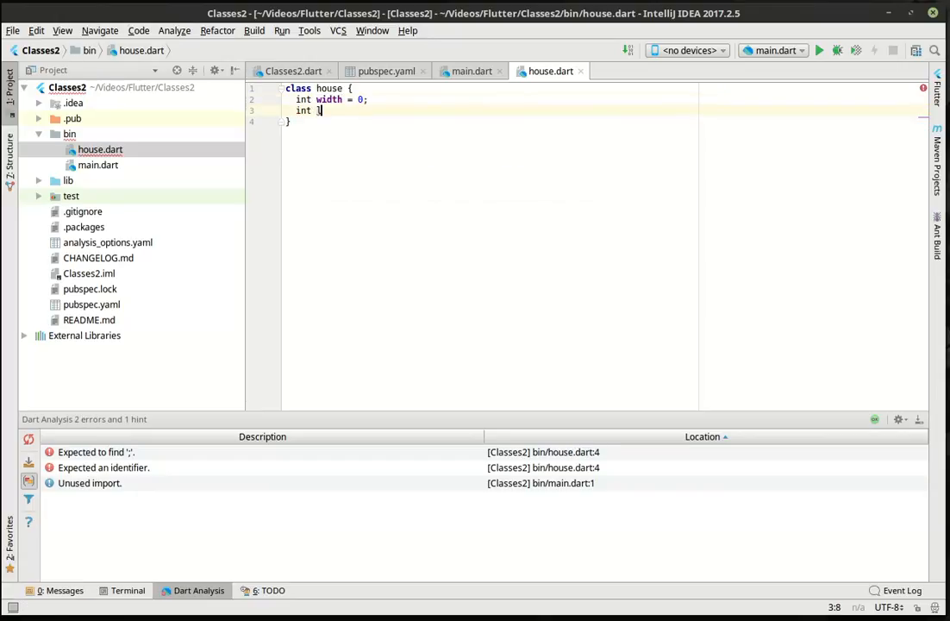
type("e")
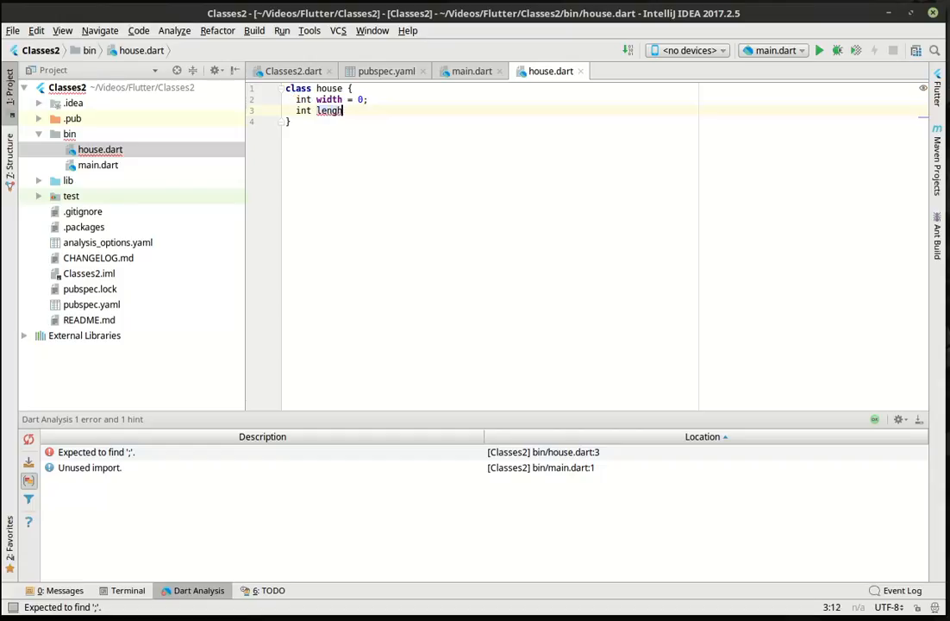
type("t")
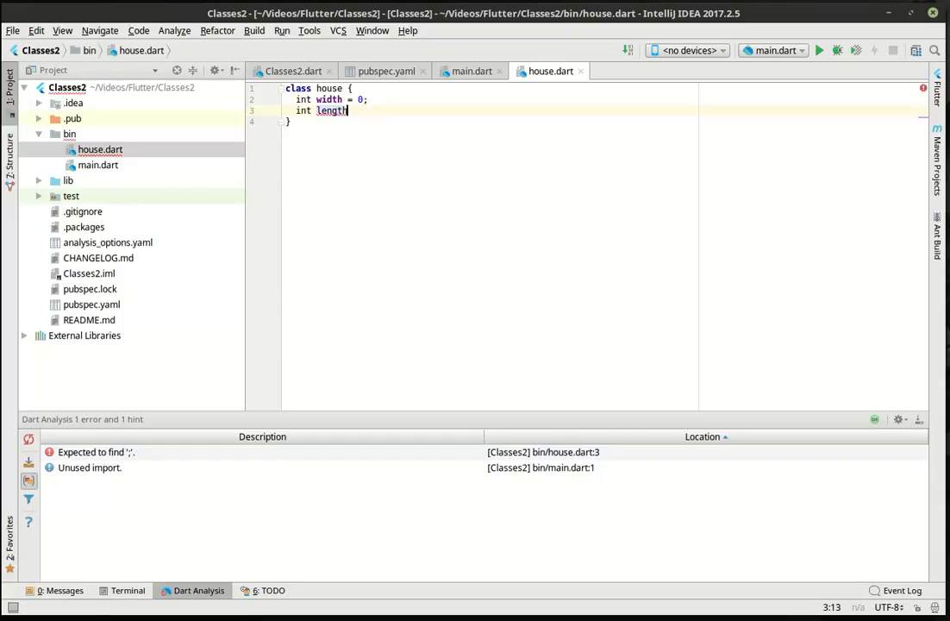
type("= 0;")
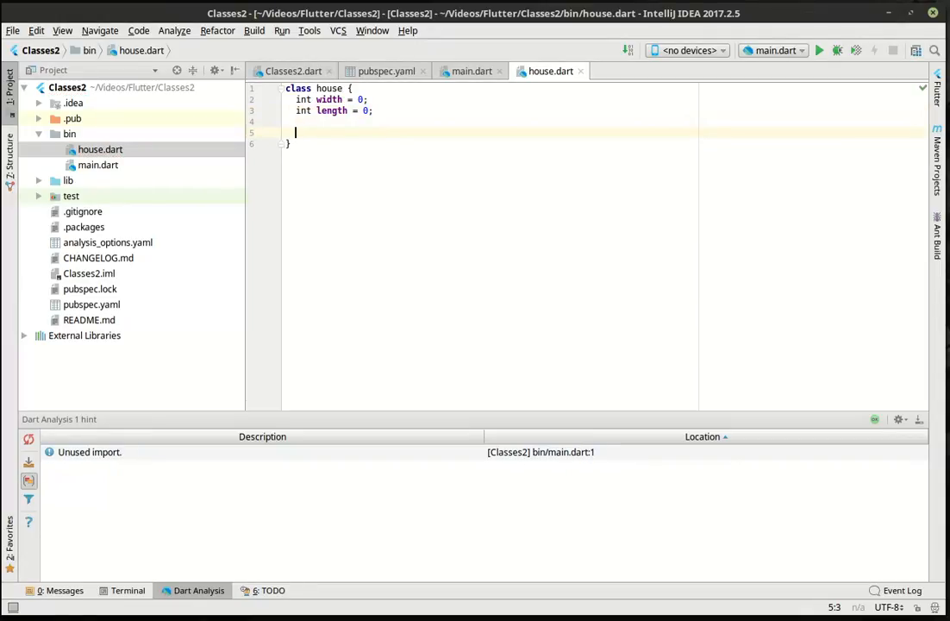
mouse_move(484, 88)
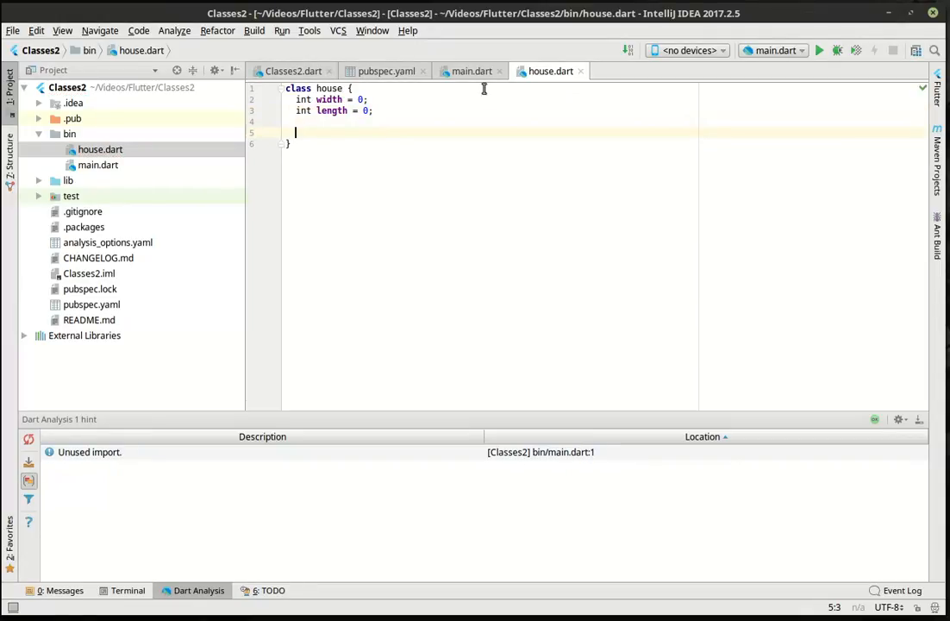
- In main.dart, import house.dart and create house1 as new house()
left_click(470, 71)
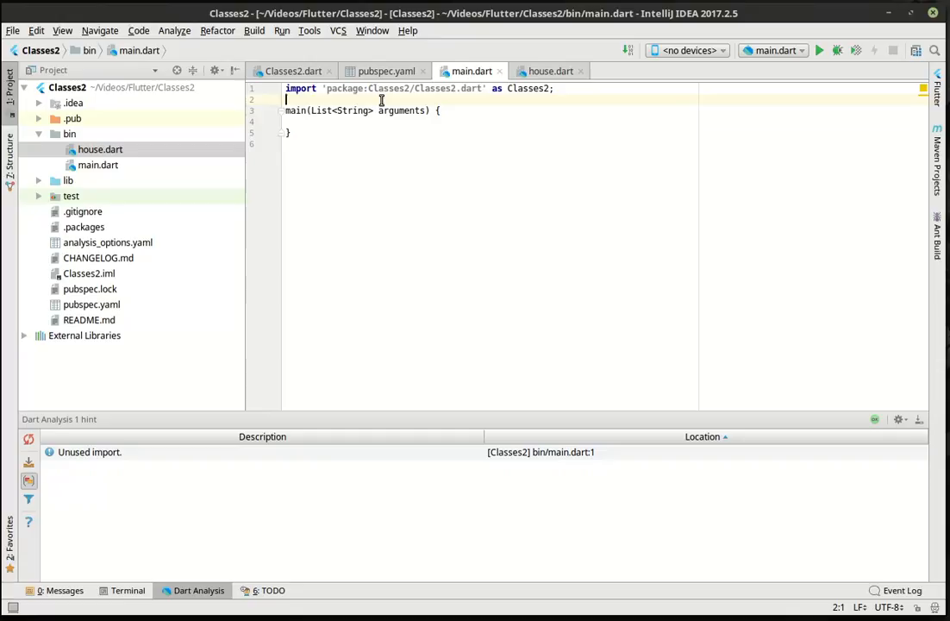
type("import '';")
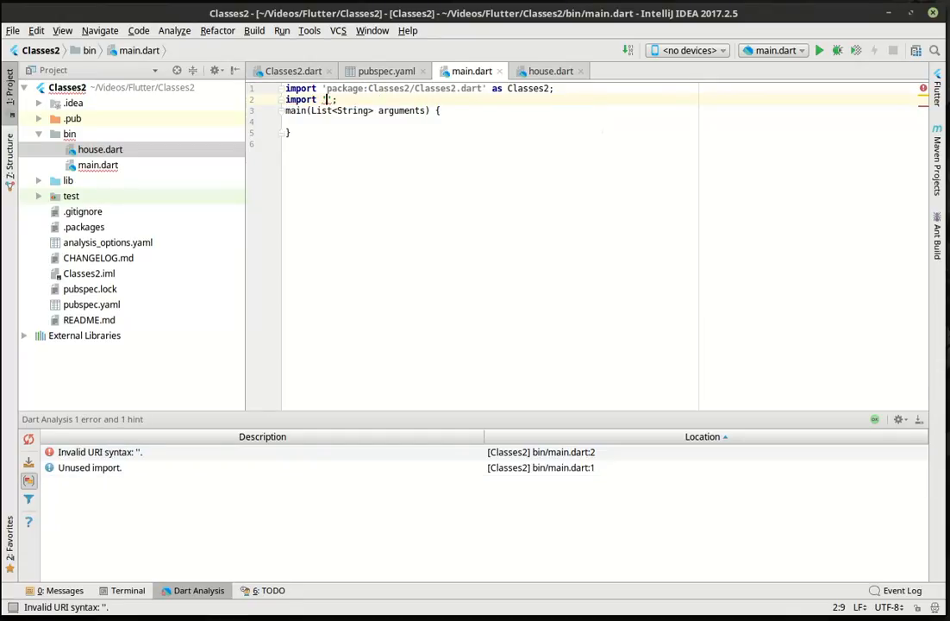
type("house.dart")
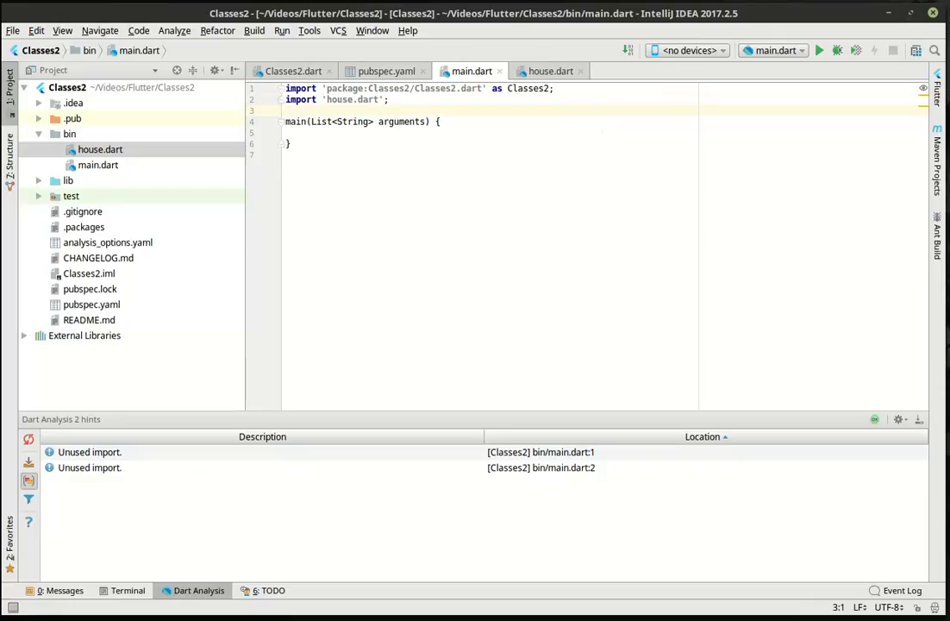
type("house house1 = n")
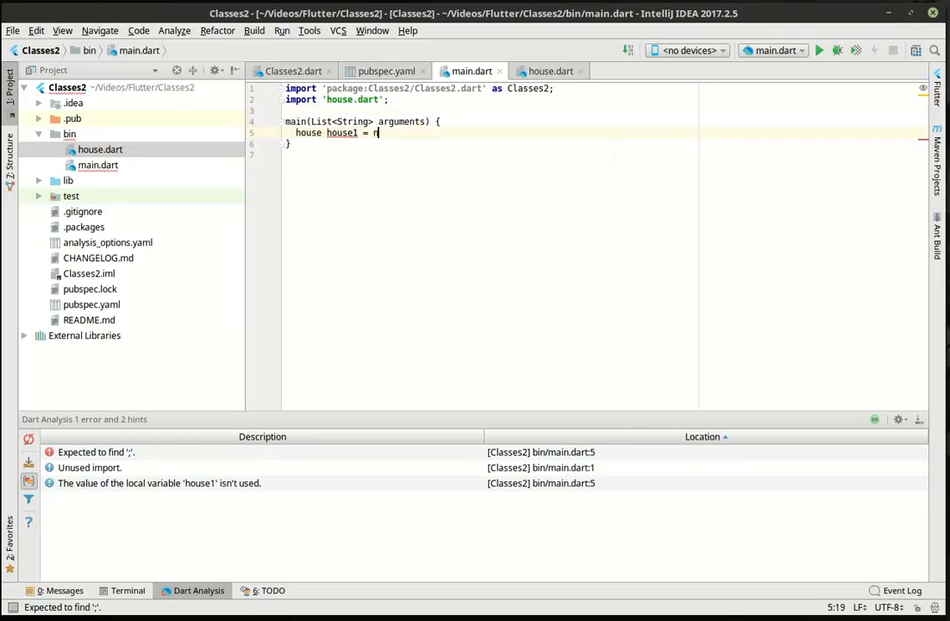
type("ew house();")
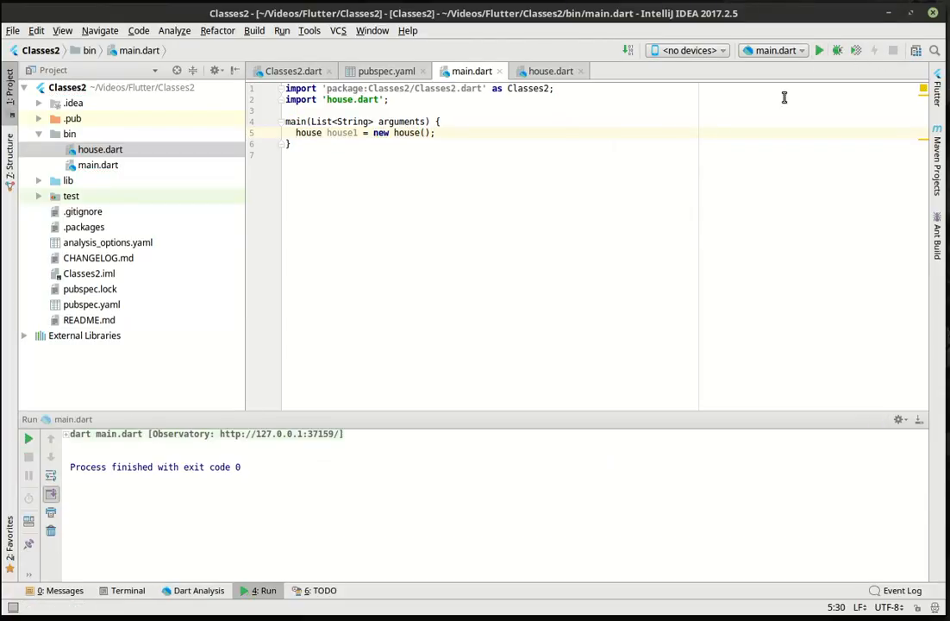
mouse_move(393, 142)
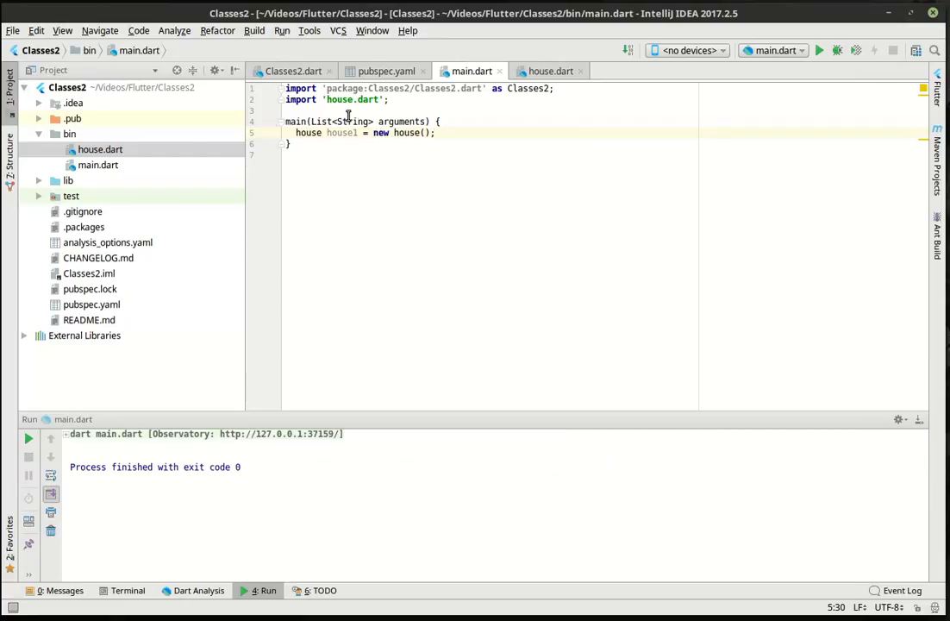
left_click(551, 70)
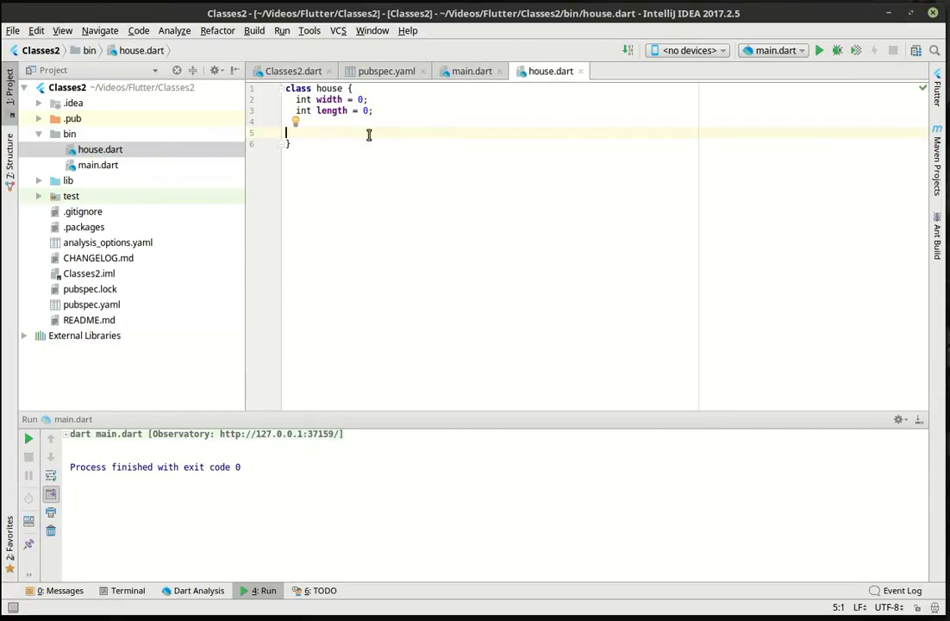
left_click(471, 71)
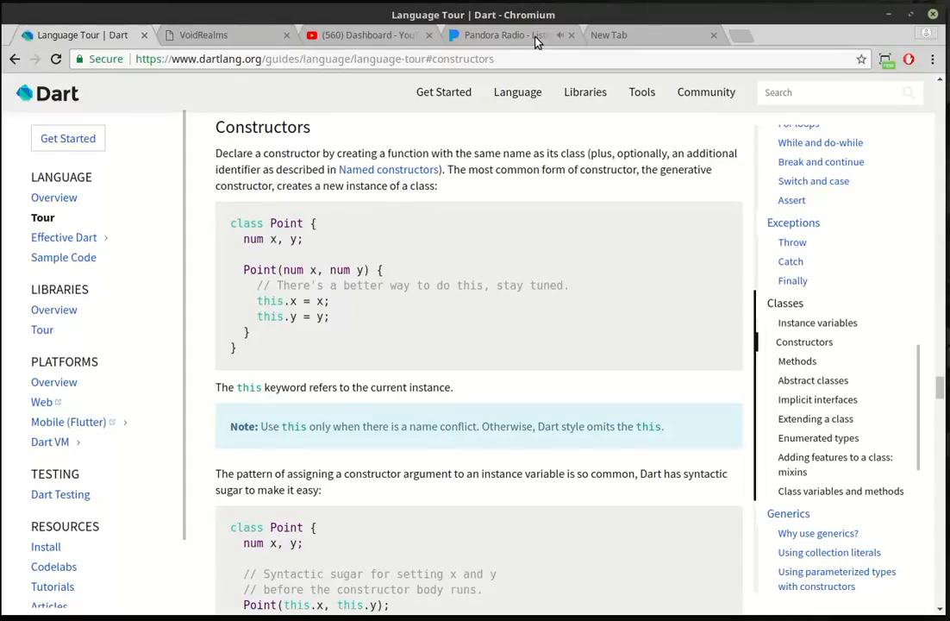
- Check the Pandora Radio station playing in Chromium
left_click(500, 35)
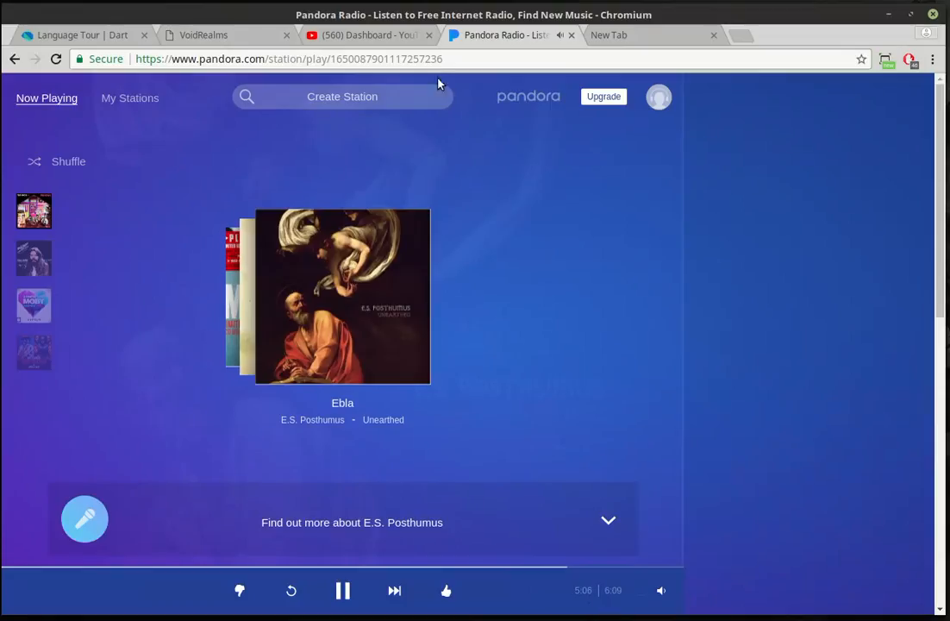
left_click(366, 35)
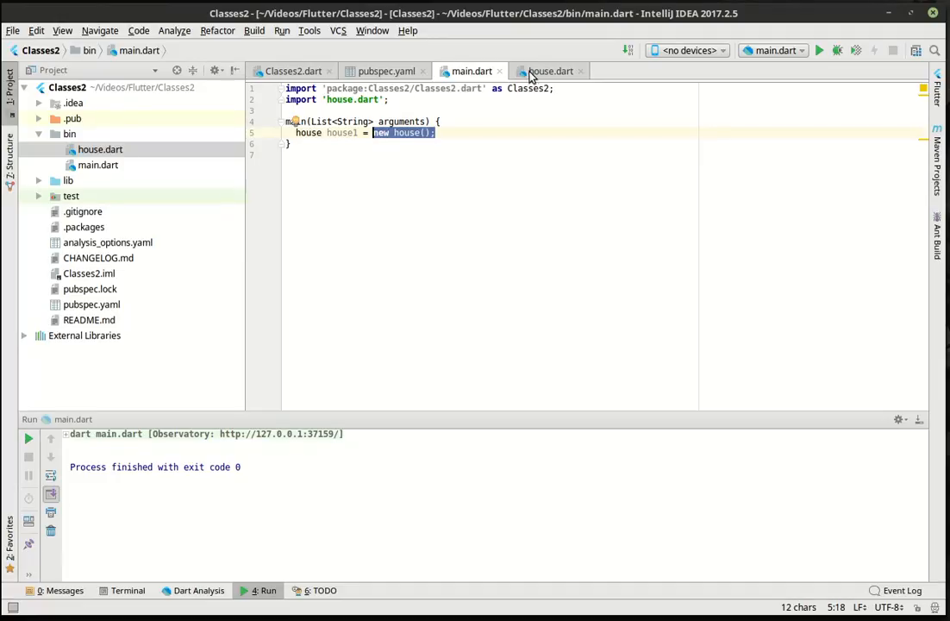
- Add a house() constructor to house.dart that prints 'Constructed!!!'
left_click(550, 71)
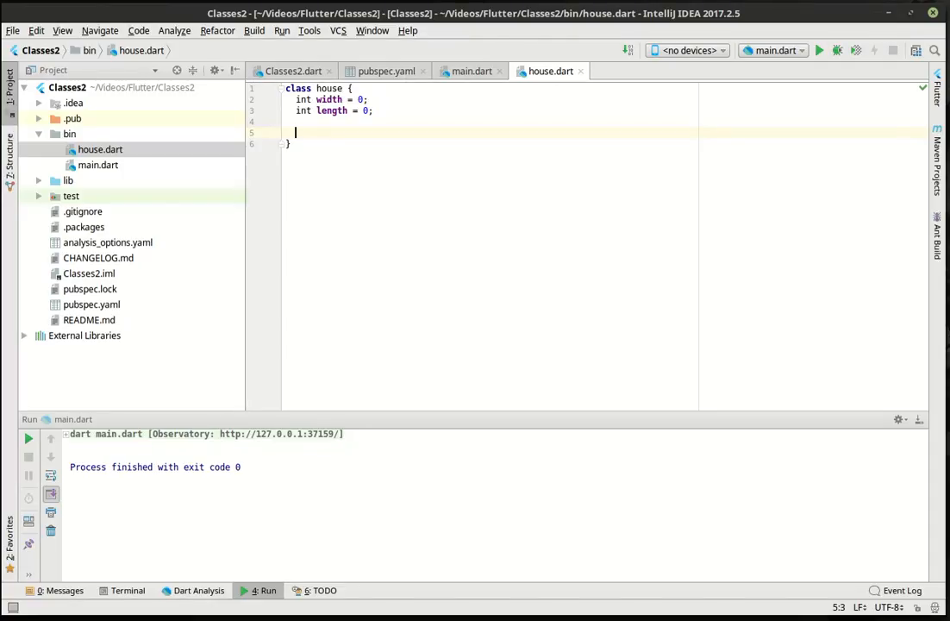
left_click(471, 71)
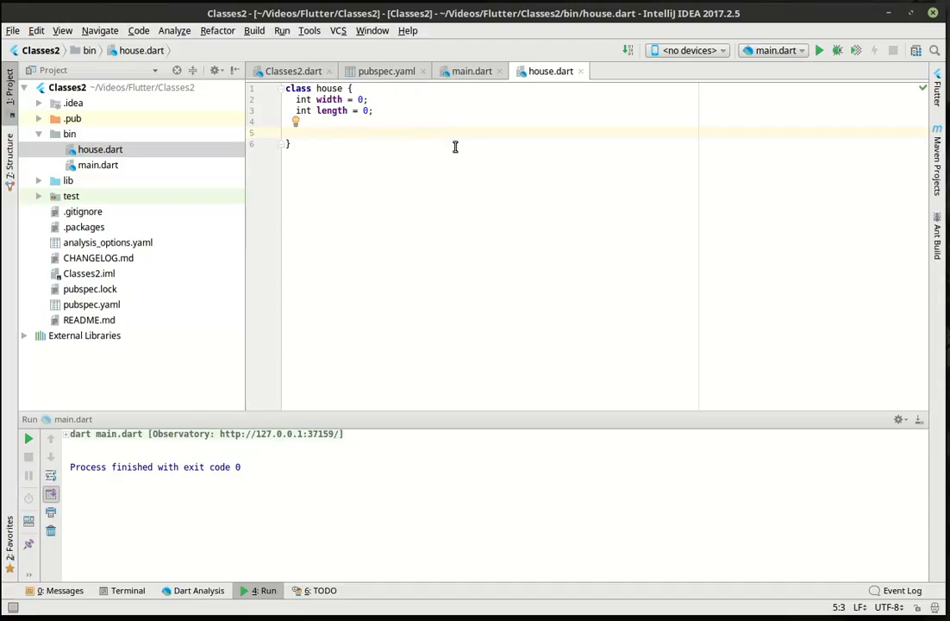
type("house()")
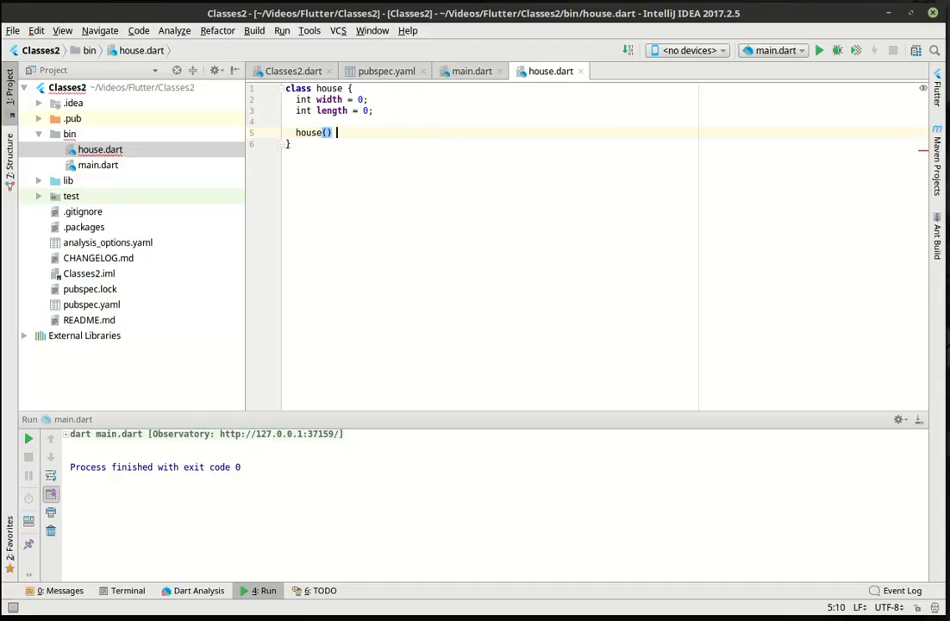
type("{")
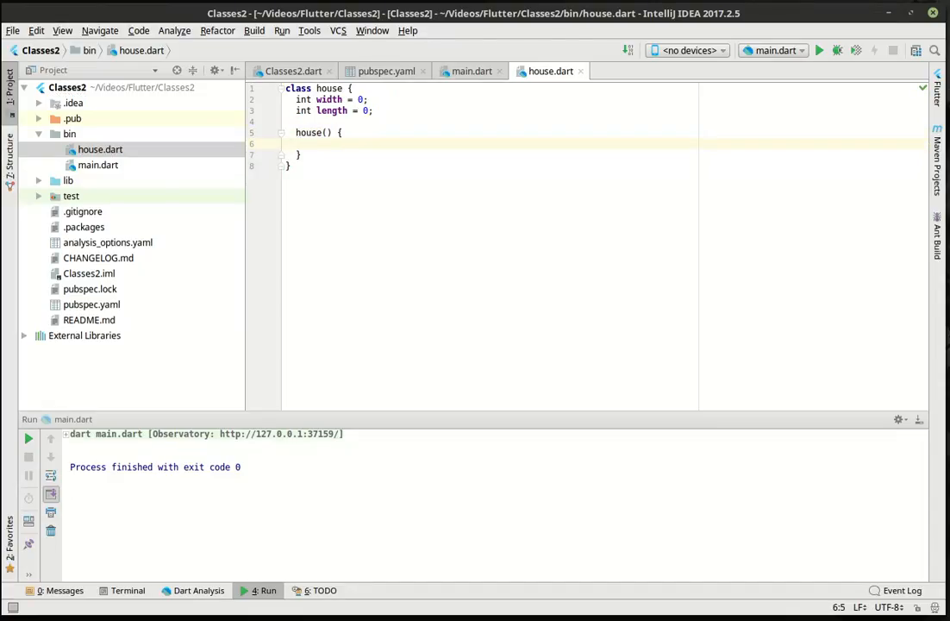
type("re")
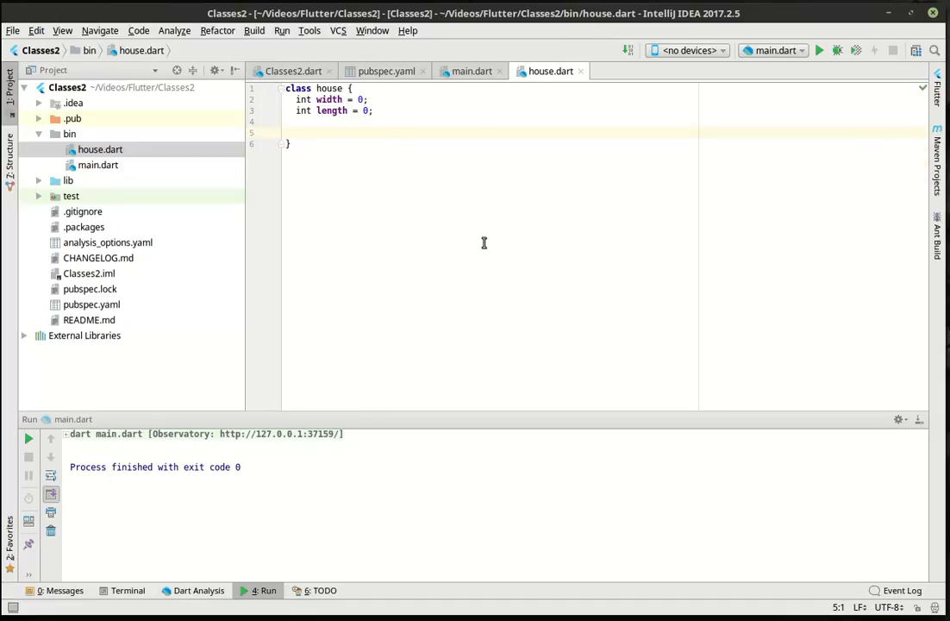
mouse_move(482, 237)
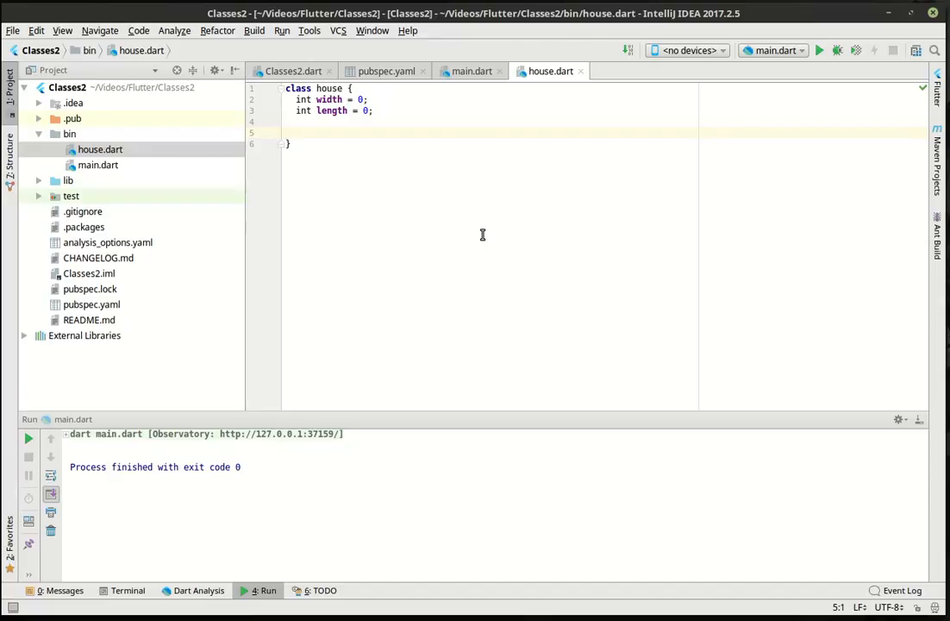
mouse_move(480, 229)
type("house() {")
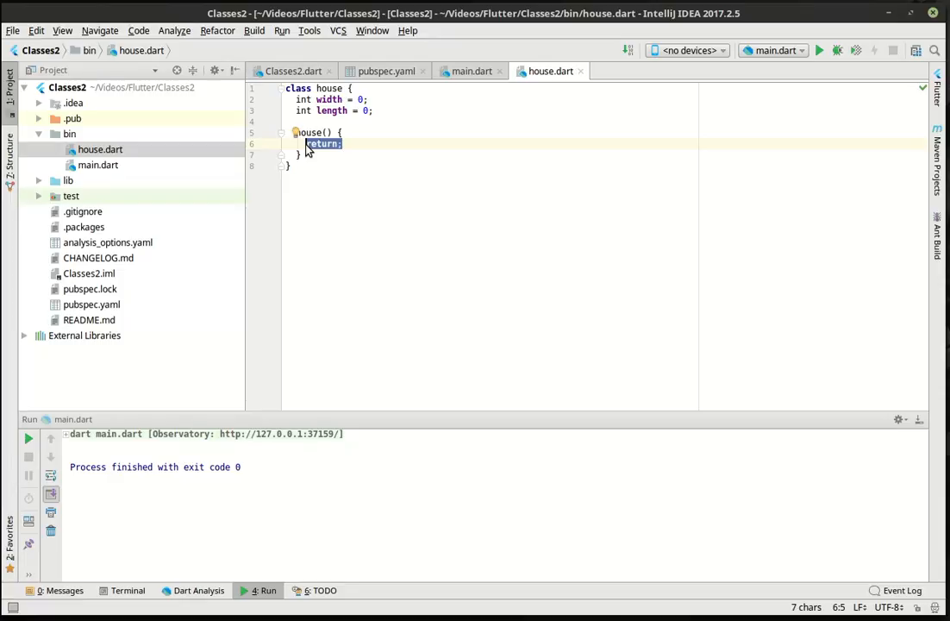
type("print(object)")
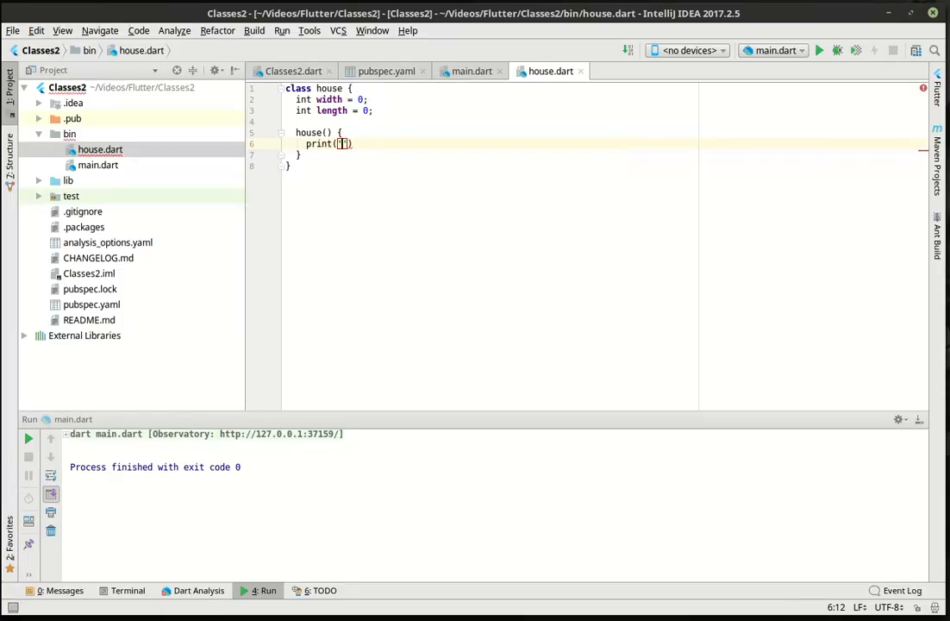
type("Constructed!!!")
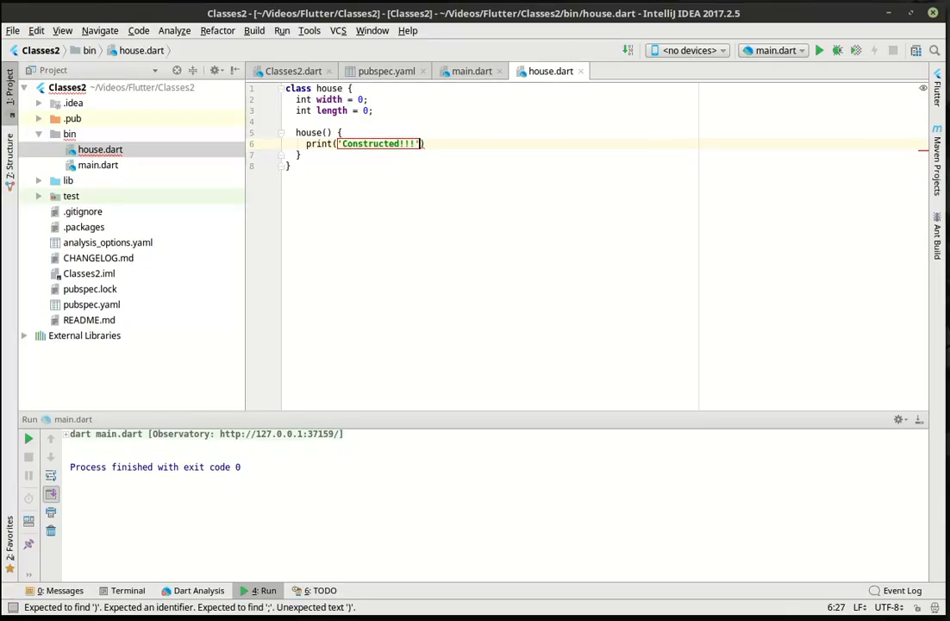
type(");")
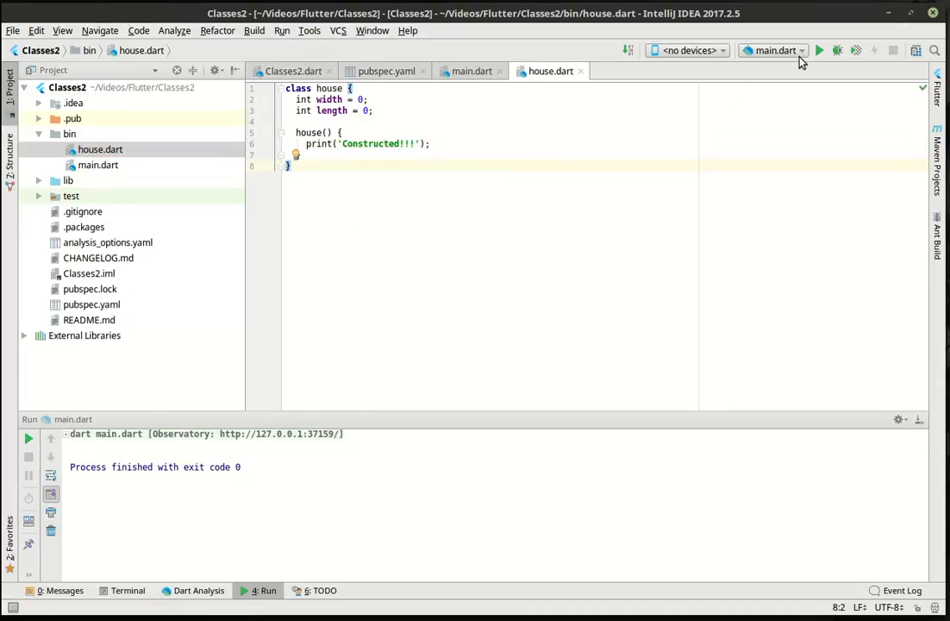
- Run main to print Constructed!!!, inspect the house() call, and duplicate the constructor
left_click(819, 50)
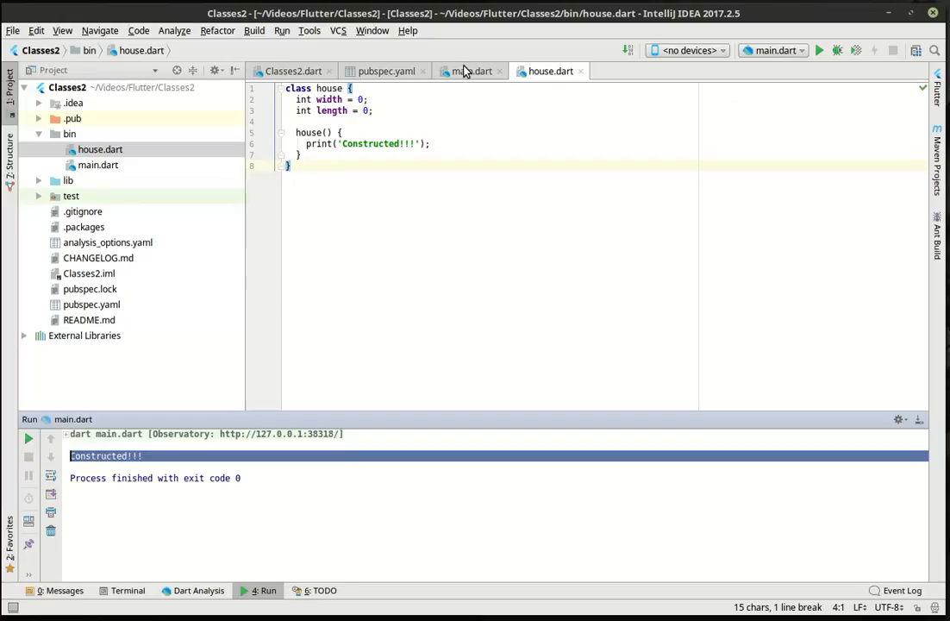
left_click(472, 71)
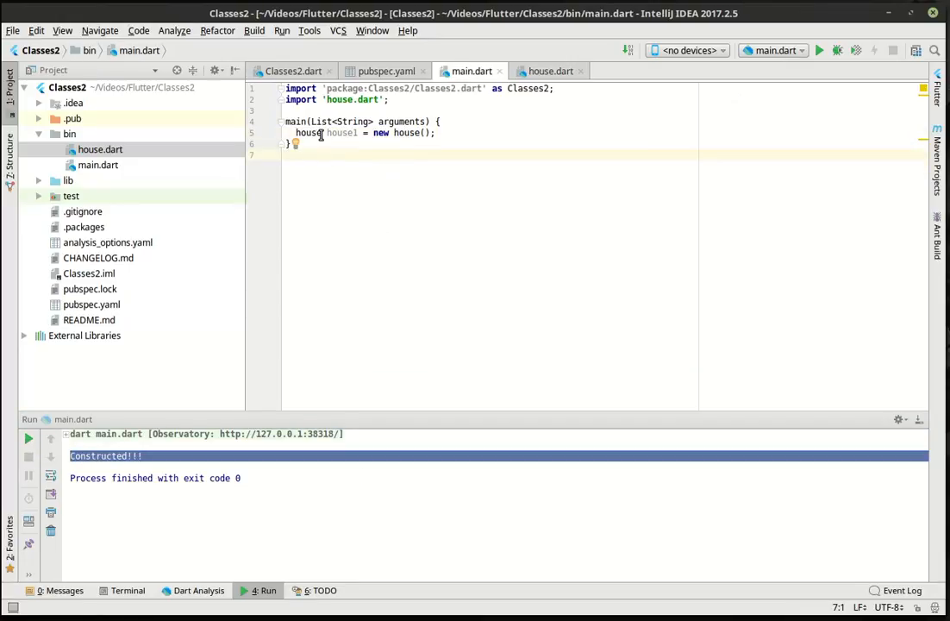
double_click(308, 132)
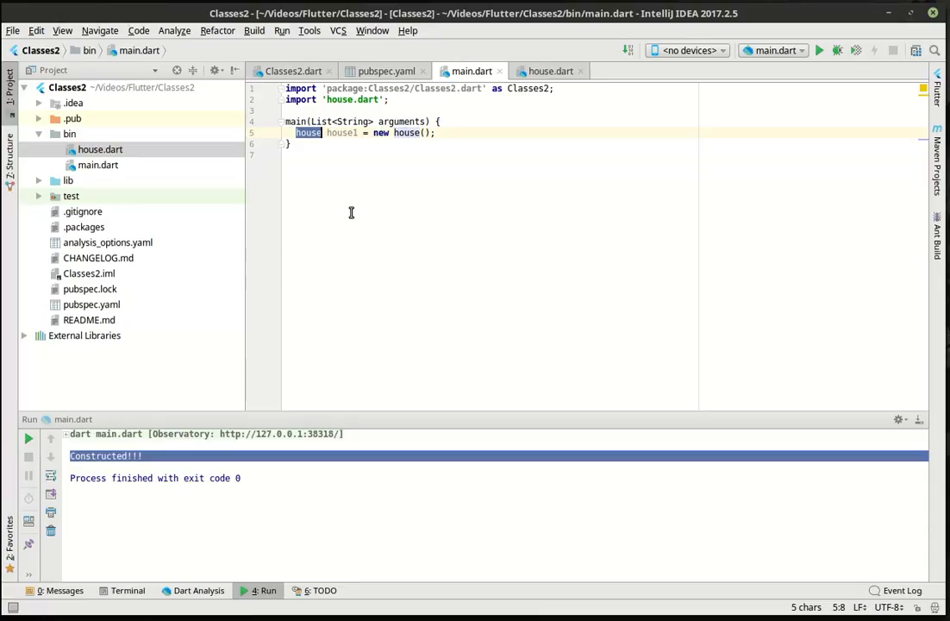
mouse_move(343, 133)
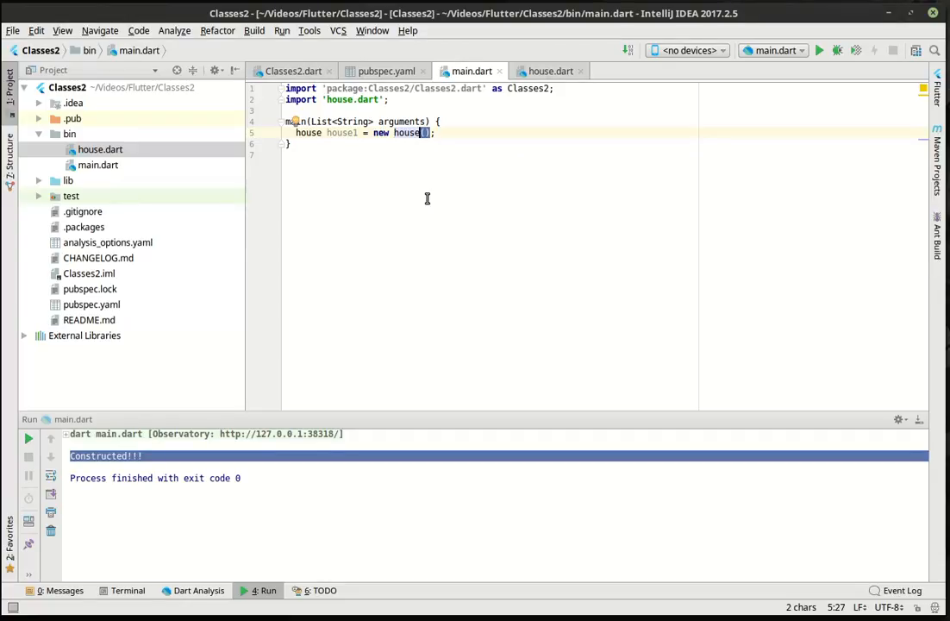
left_click(550, 70)
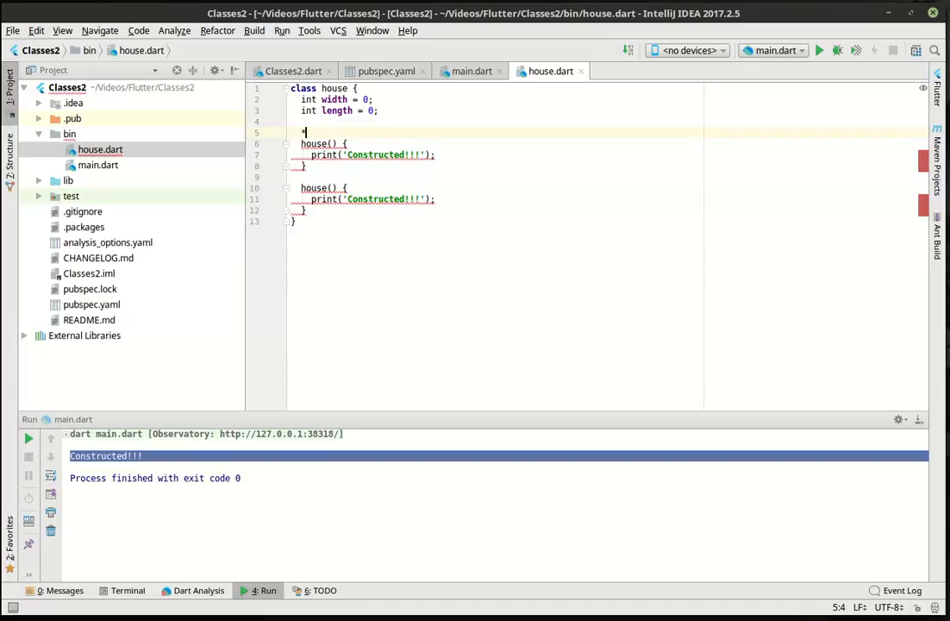
- Wrap the first house() constructor in a /* */ block comment
type("/")
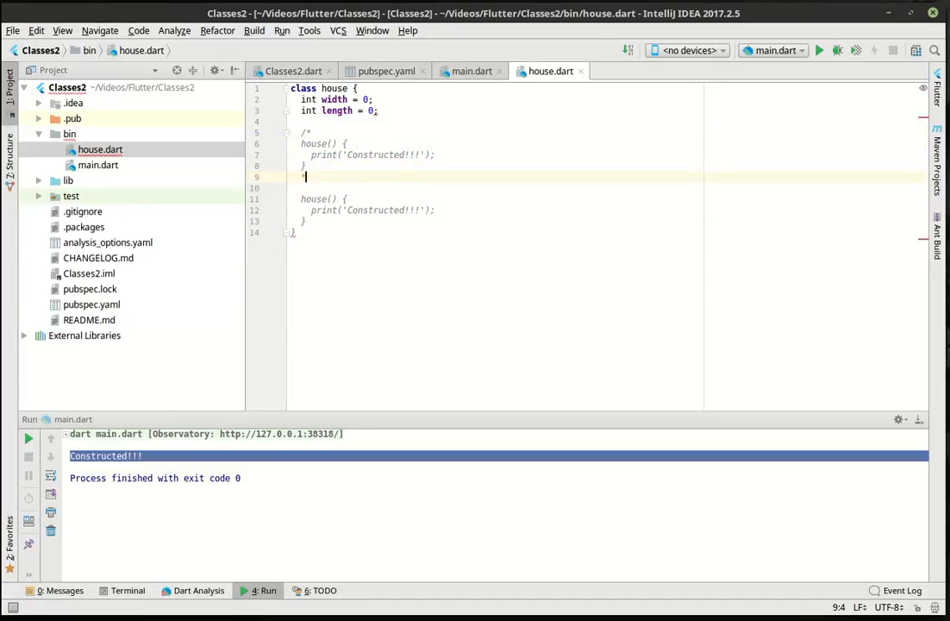
type("*/")
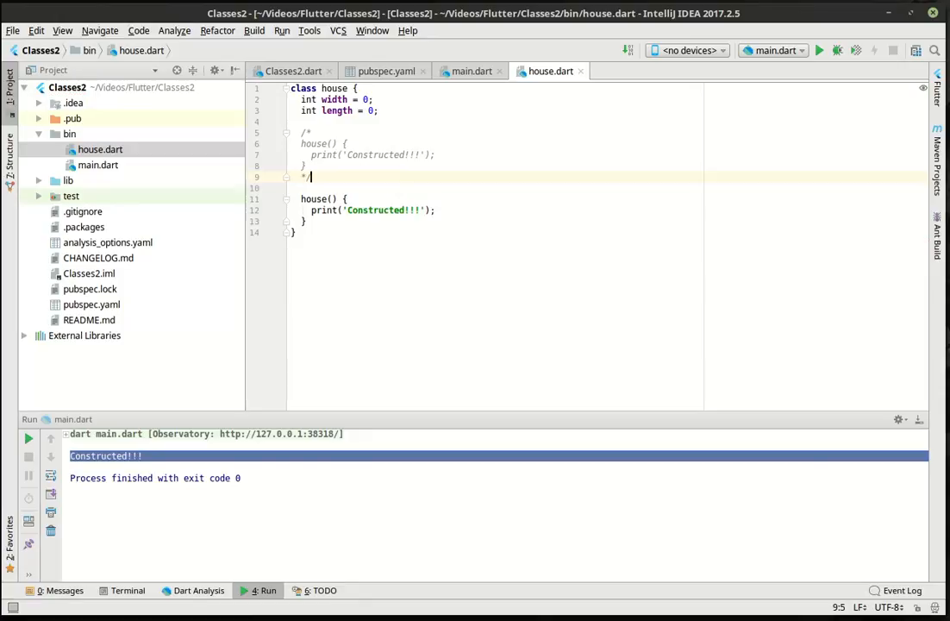
mouse_move(334, 256)
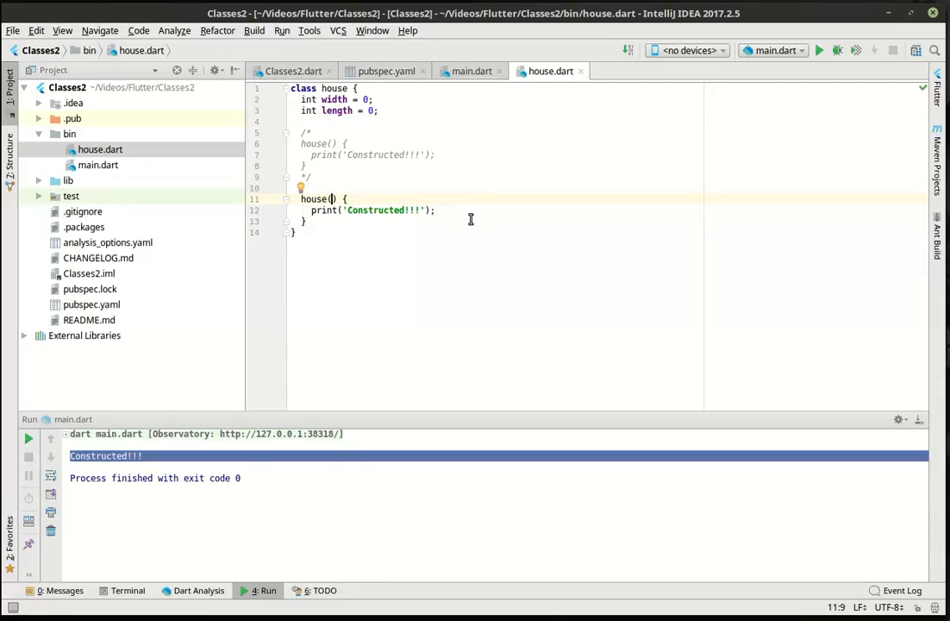
- Make the constructor take int w and int l, assigning them to width and length
type("int w, int l")
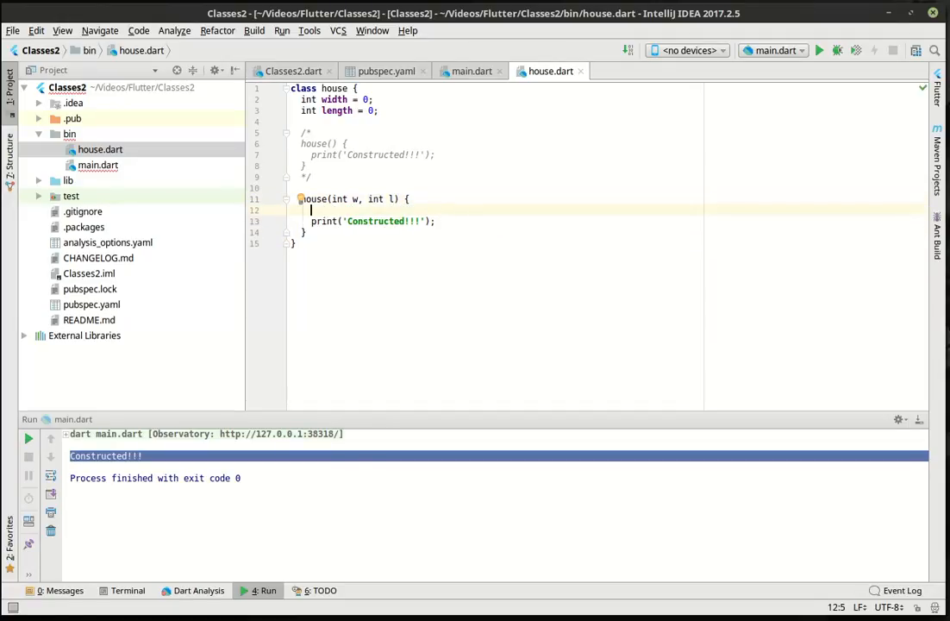
type("width = w")
type("length = l")
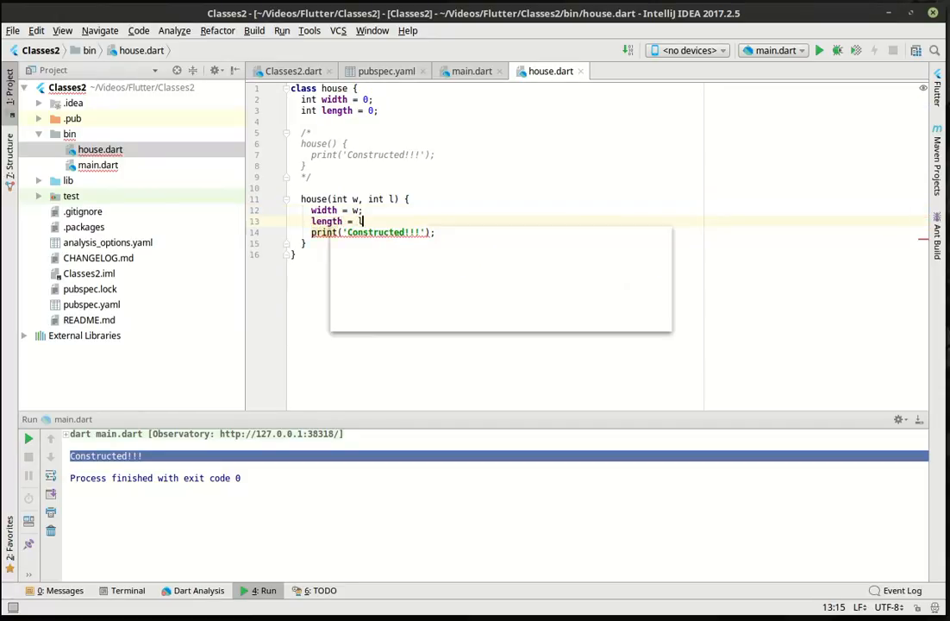
type(";")
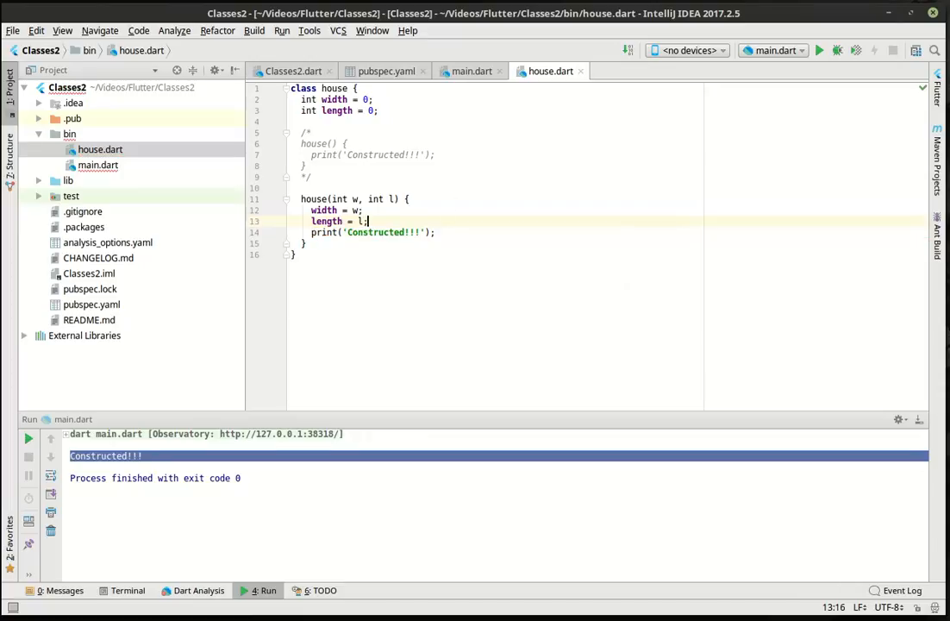
- Change the printed message to 'Width: $width, Length: $length'
double_click(382, 232)
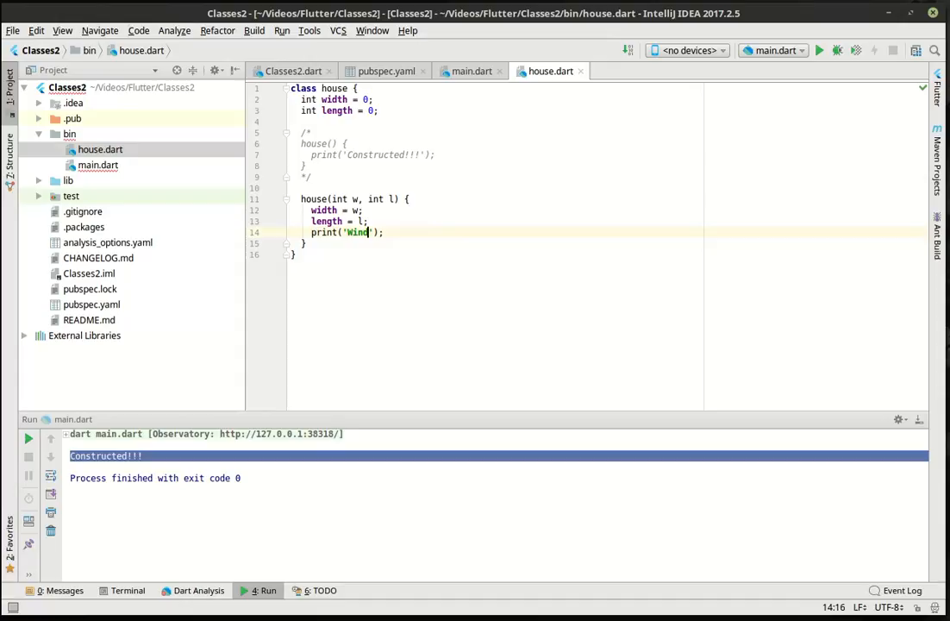
key("BackSpace")
type("th: ")
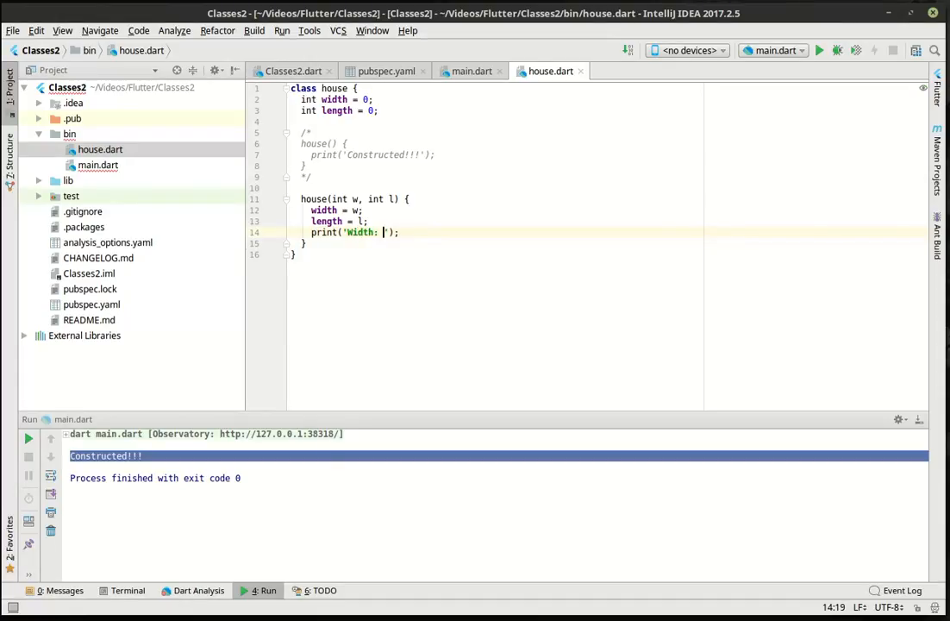
type("$width,")
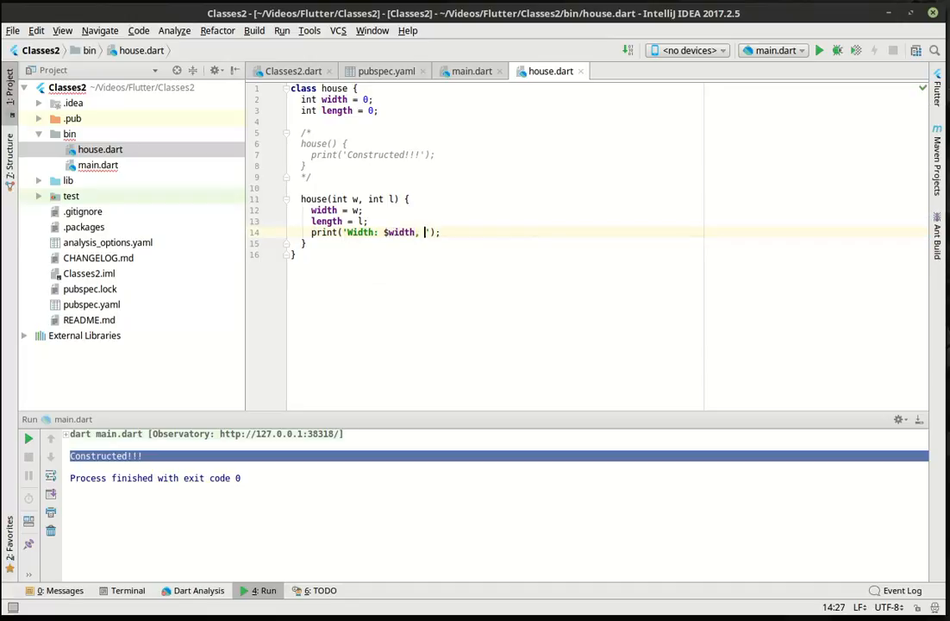
type("Length:")
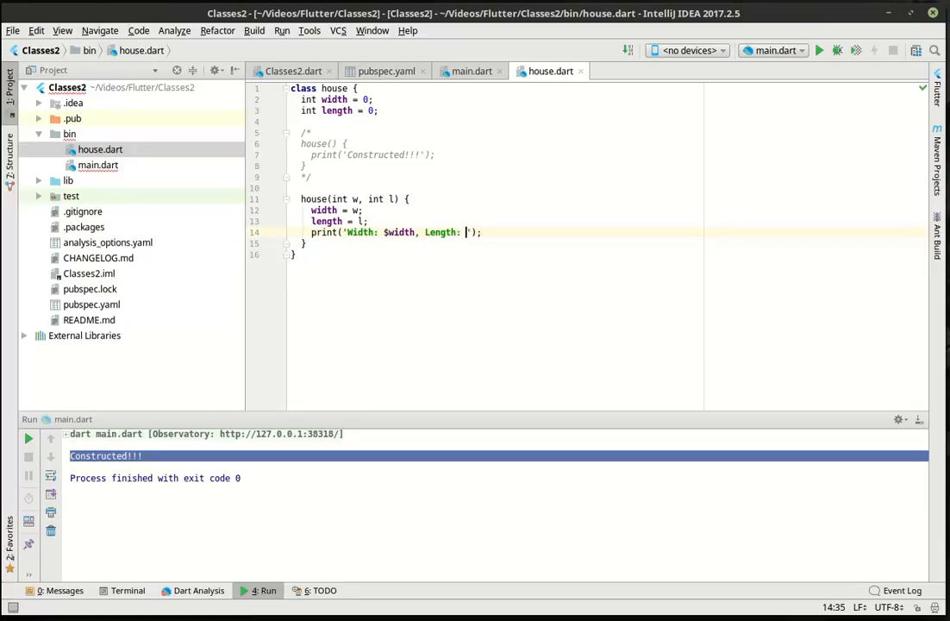
type("$length")
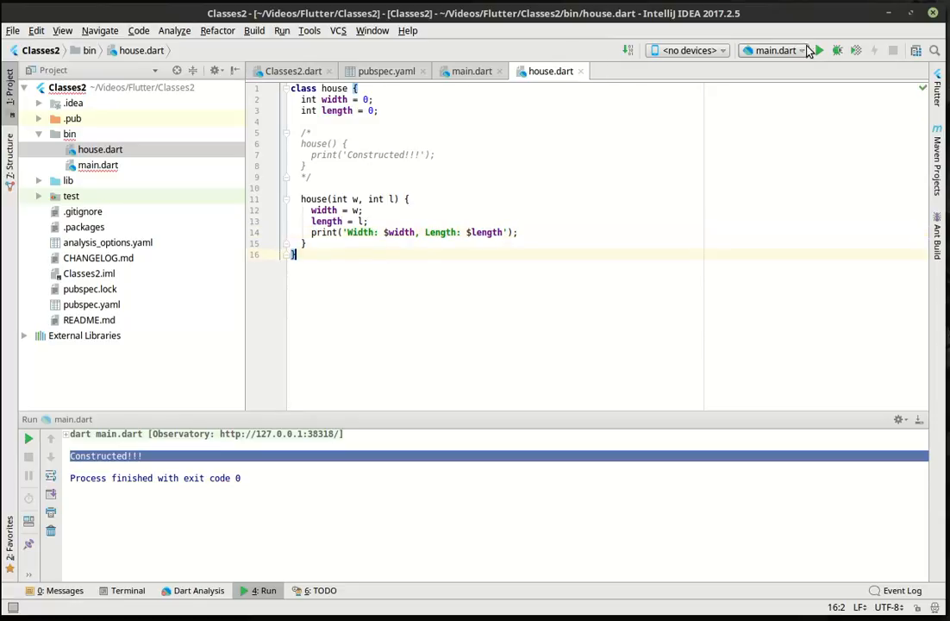
- Run main, then change house1's creation to new house(5, 9)
left_click(818, 51)
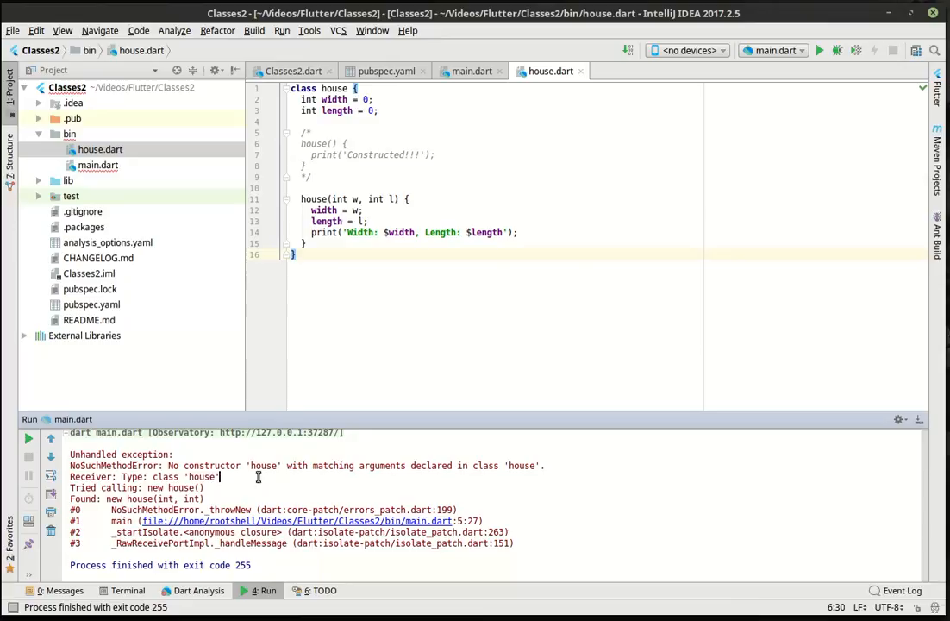
left_click(472, 71)
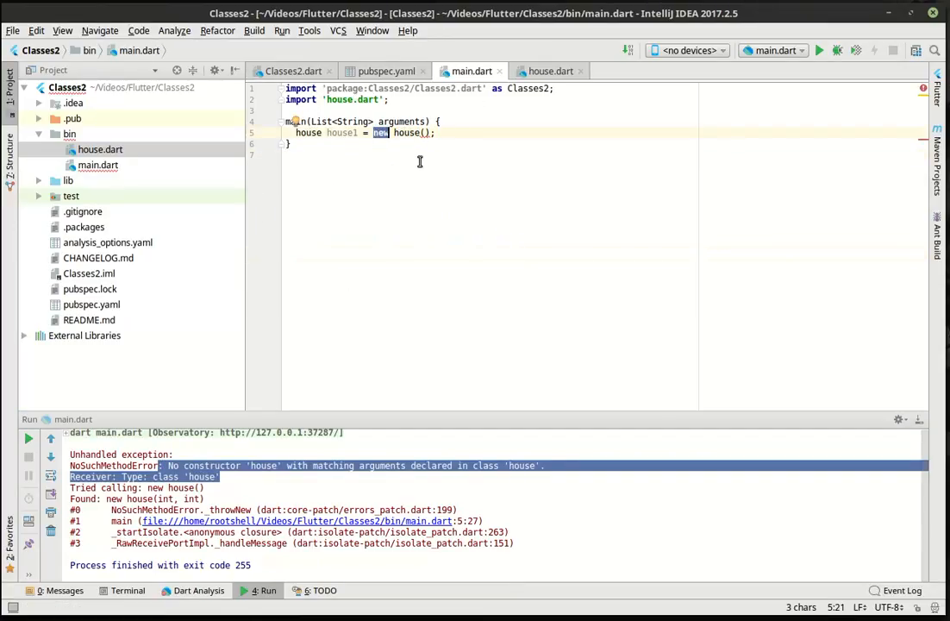
mouse_move(422, 131)
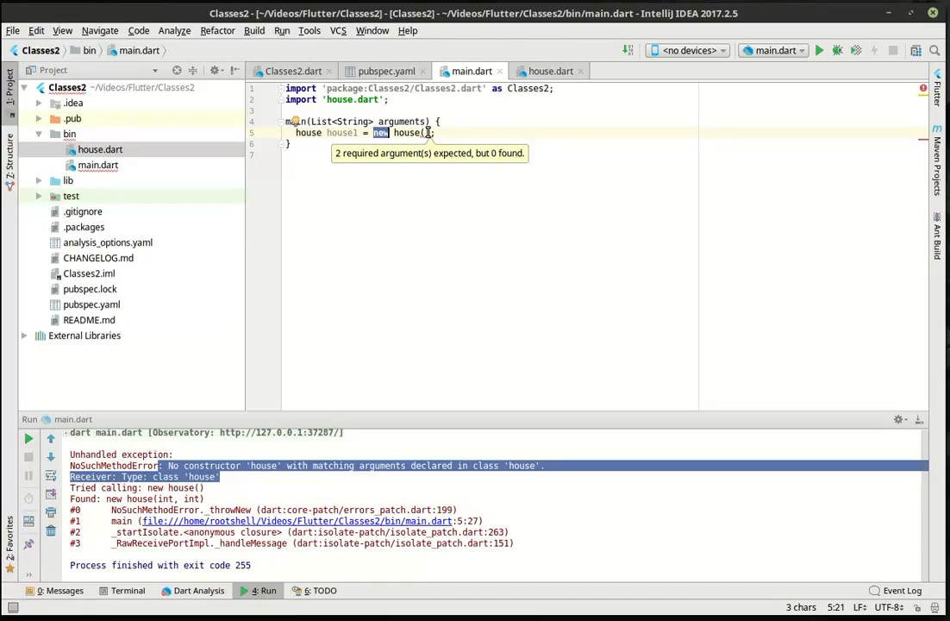
left_click(551, 71)
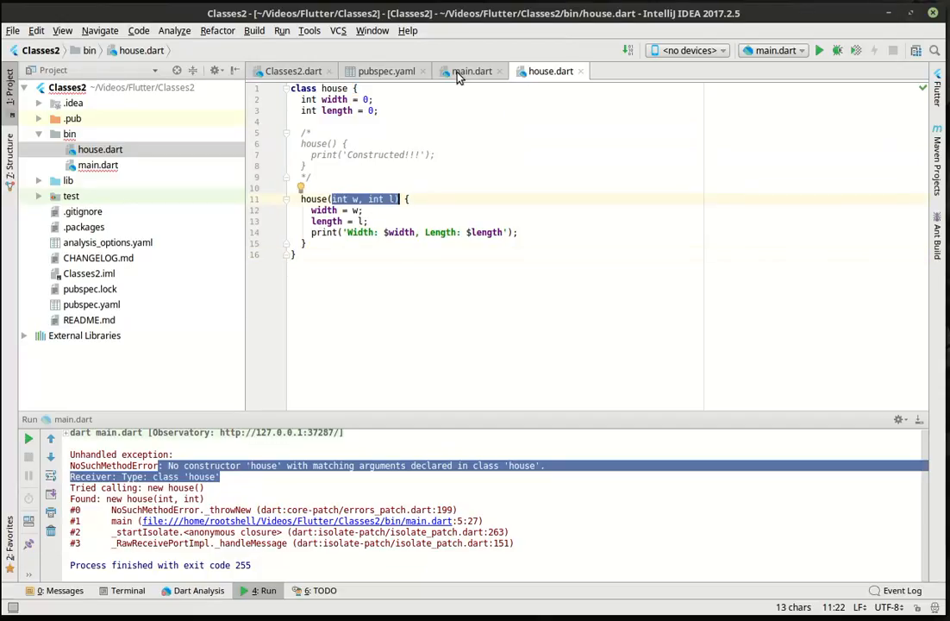
left_click(471, 71)
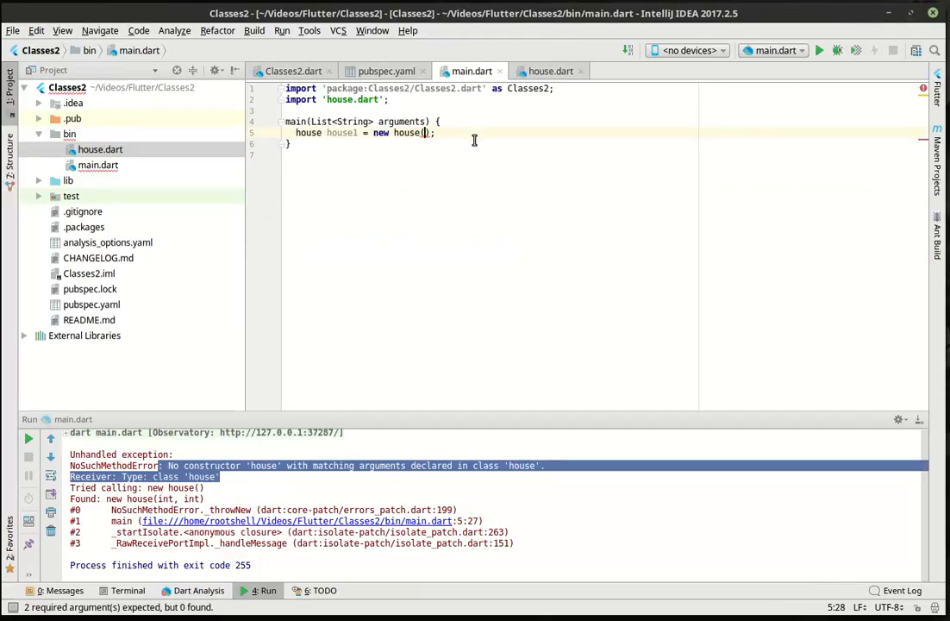
type("5, 9")
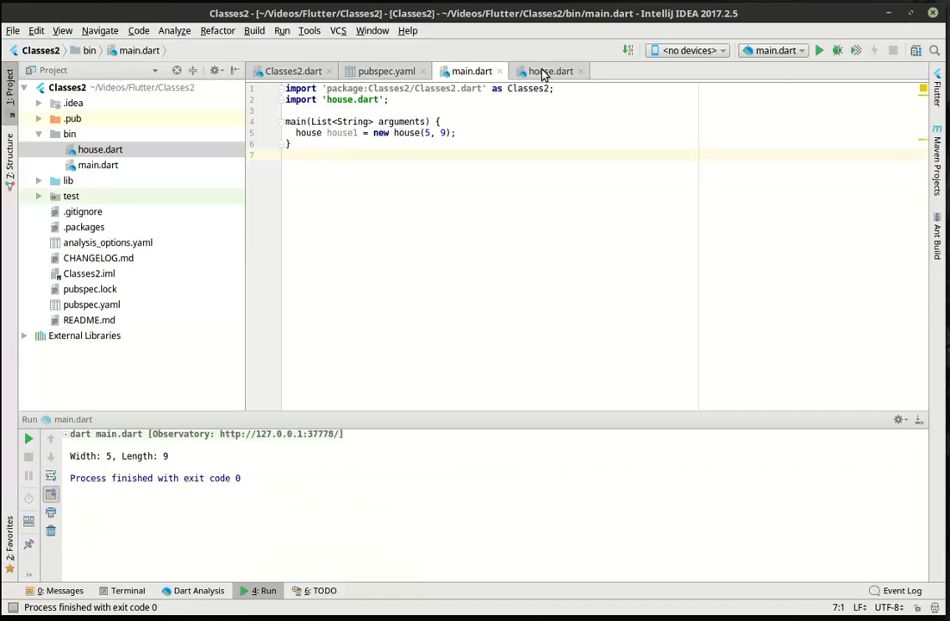
- Make the house constructor take named parameters defaulting to w=5 and l=9
left_click(550, 71)
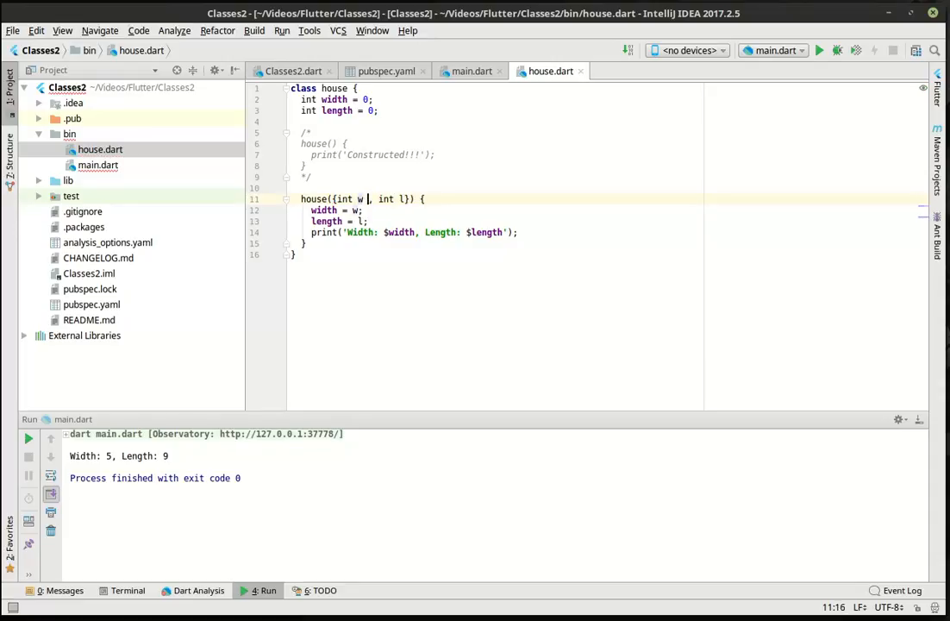
type("=5")
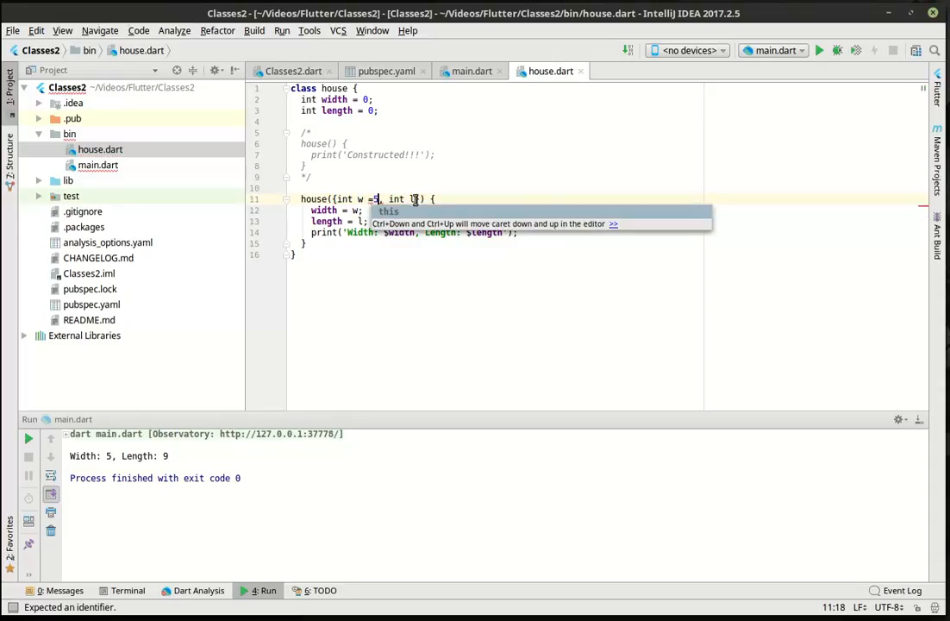
type("=9")
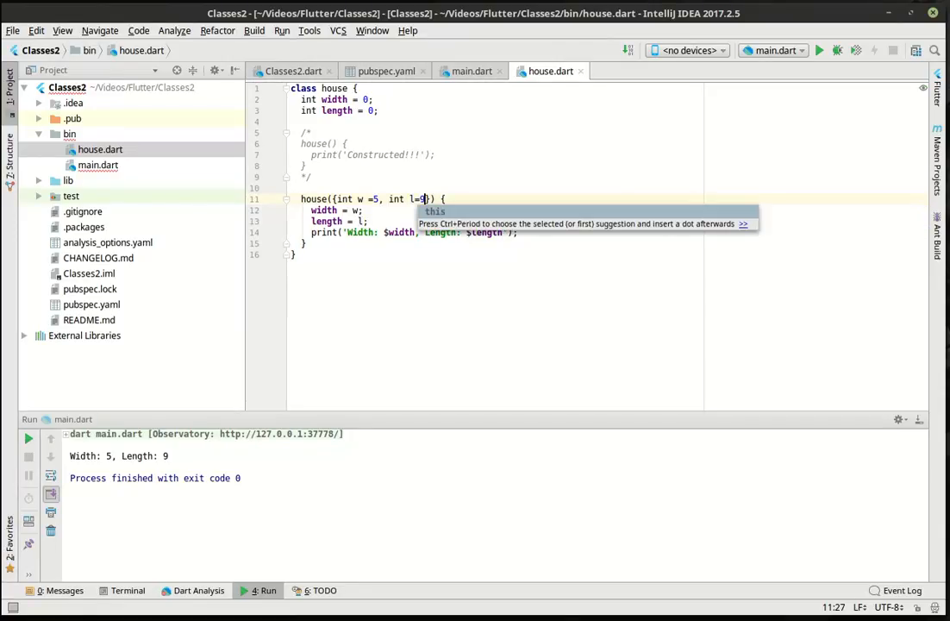
left_click(471, 71)
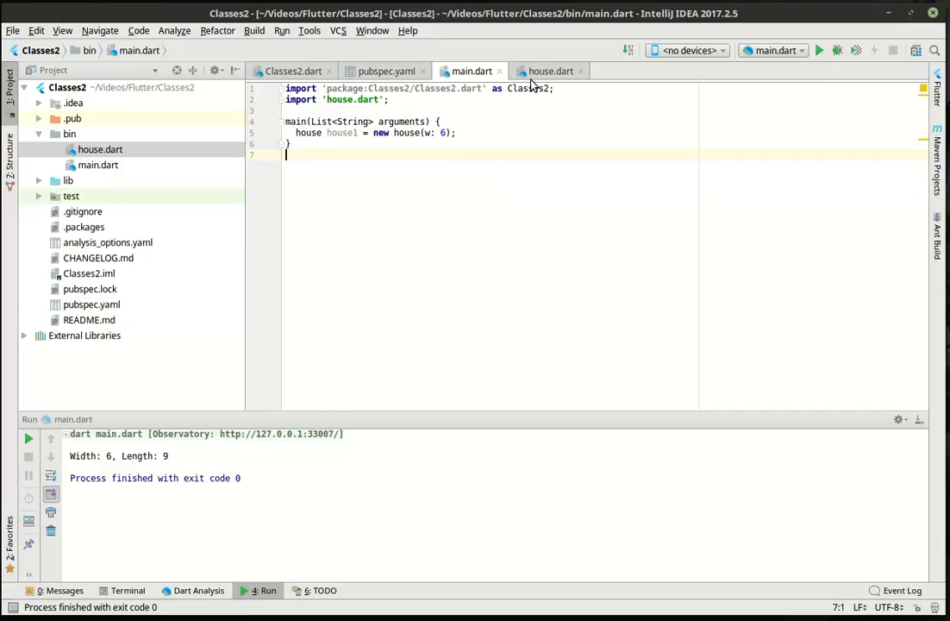
- Review the named-parameter constructor in house.dart, then return to main.dart
left_click(550, 70)
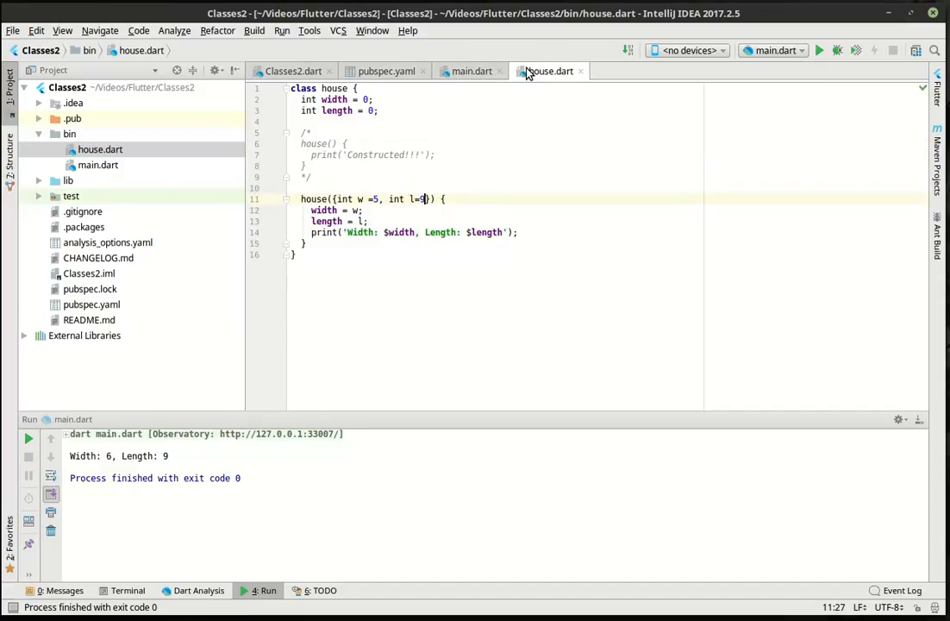
mouse_move(551, 71)
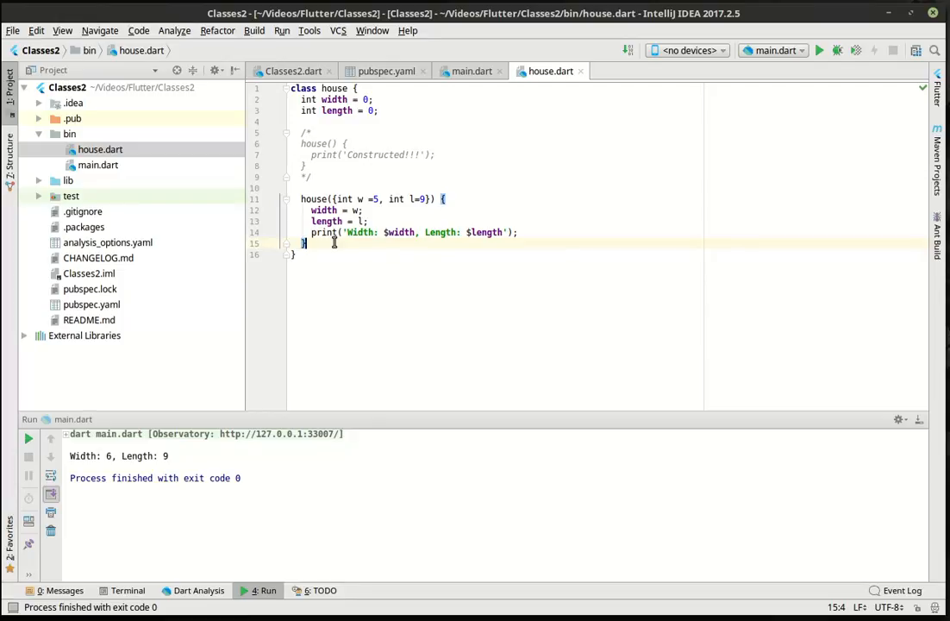
mouse_move(365, 258)
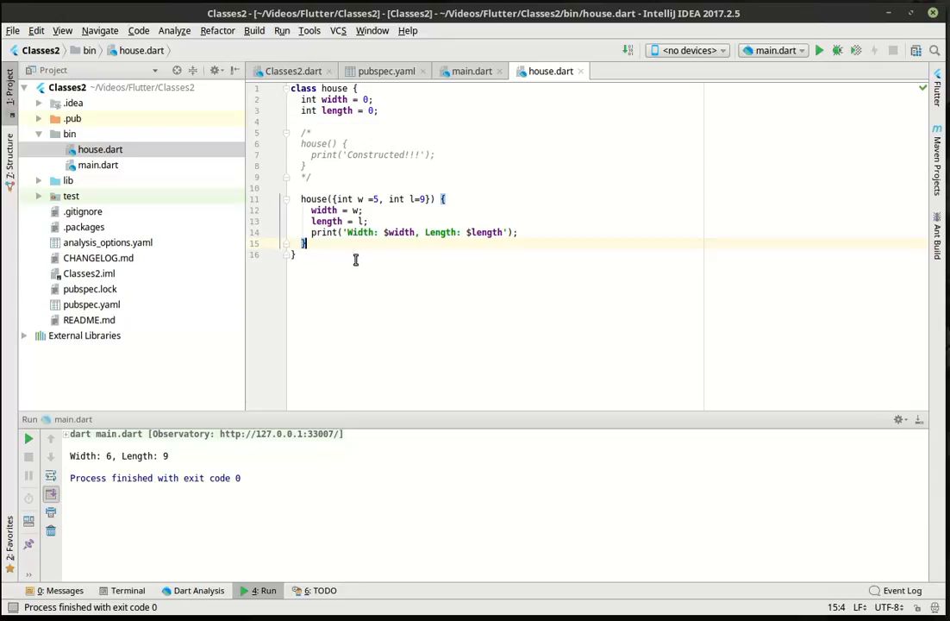
mouse_move(463, 87)
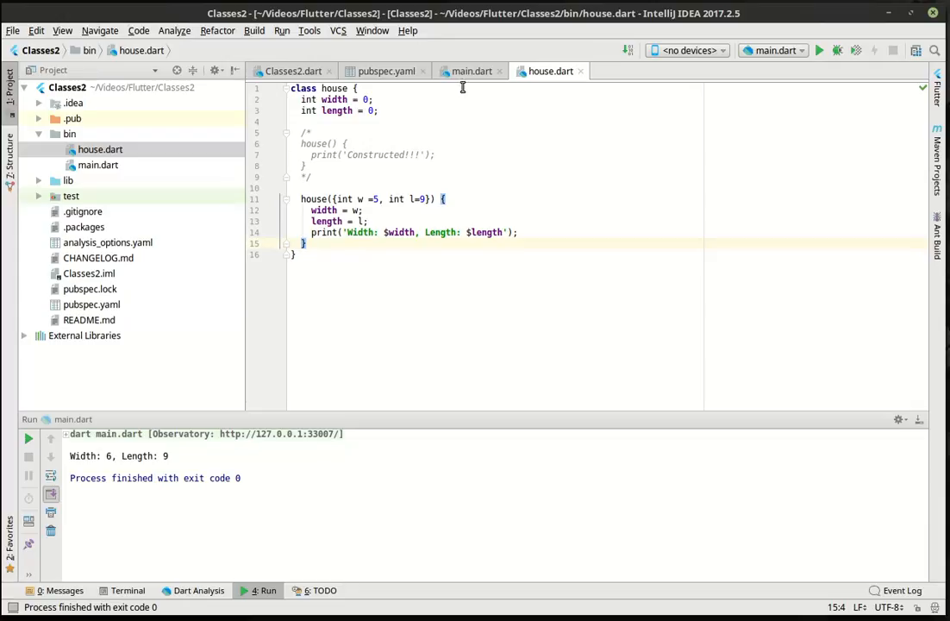
left_click(471, 71)
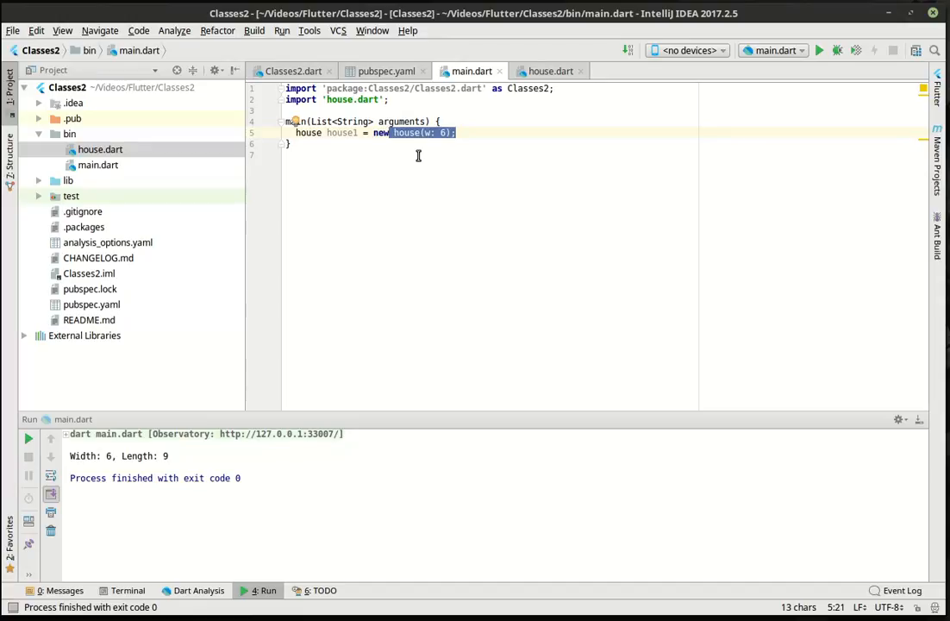
mouse_move(364, 238)
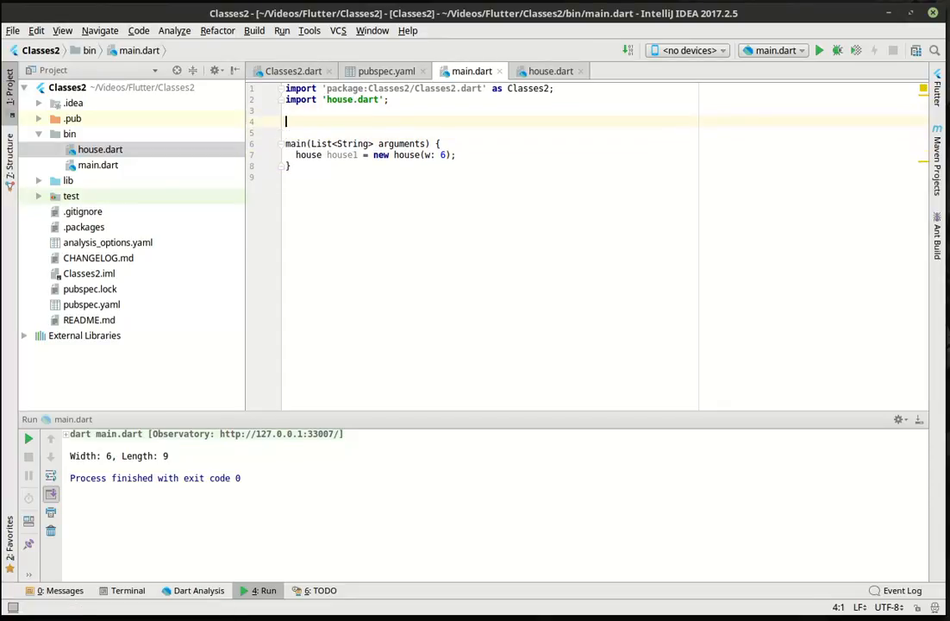
- Move house1 = new house(w: 6) into a new test() function called from main
type("void test() {")
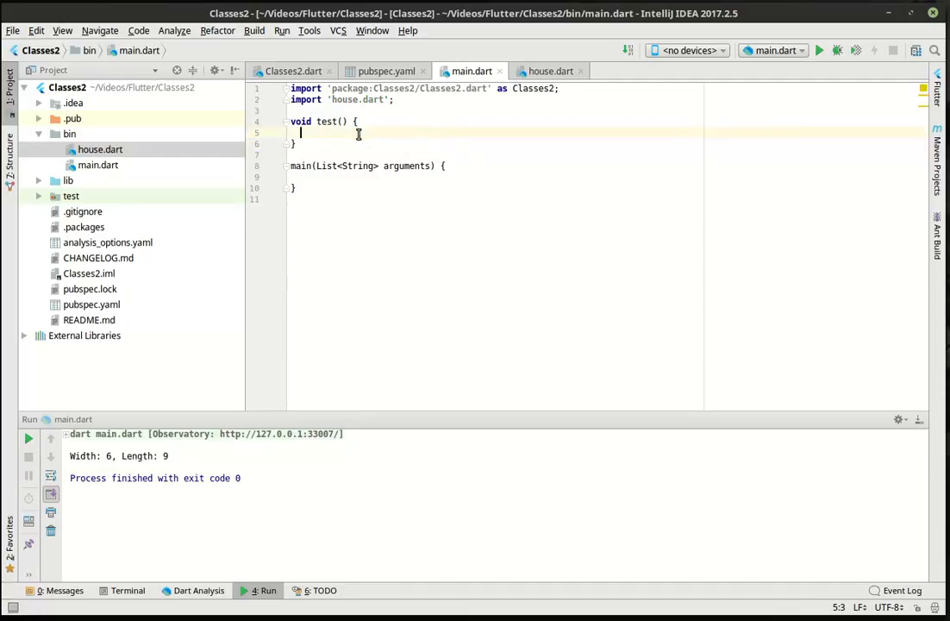
type("house house1 = new house(w: 6);")
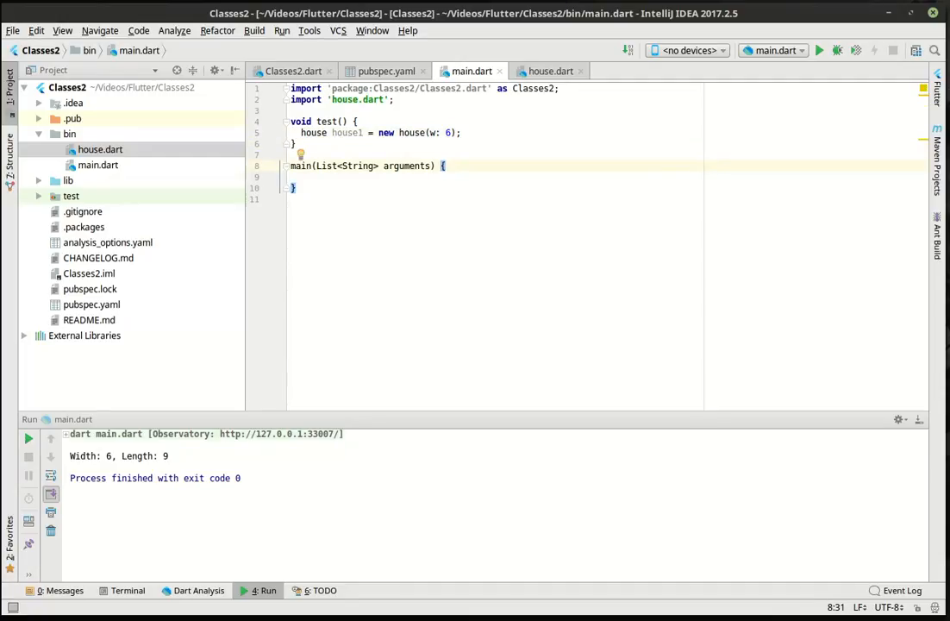
type("test();")
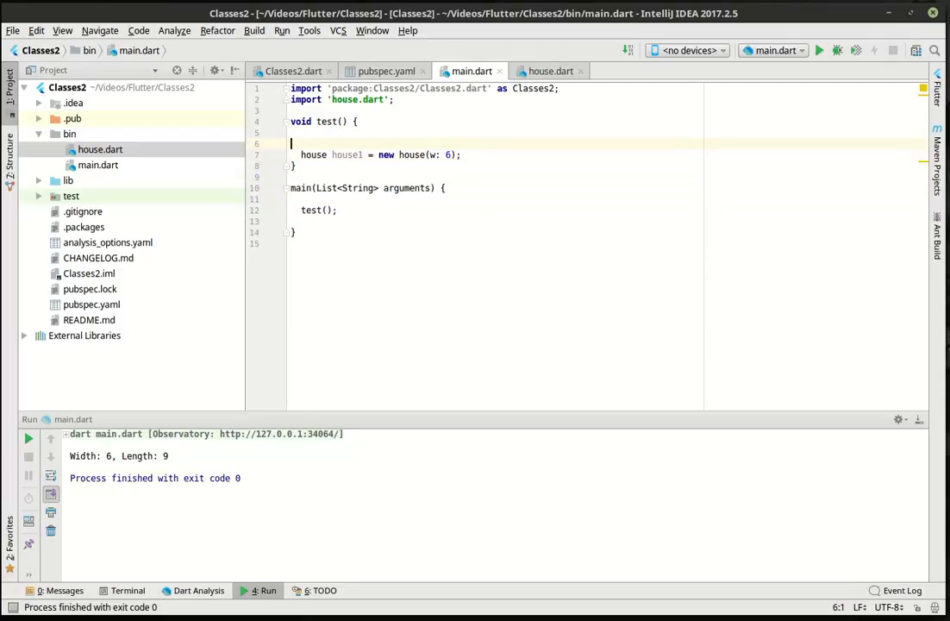
- Add a //Constructor comment and a //Flagged for garbage collection comment
type("//Con")
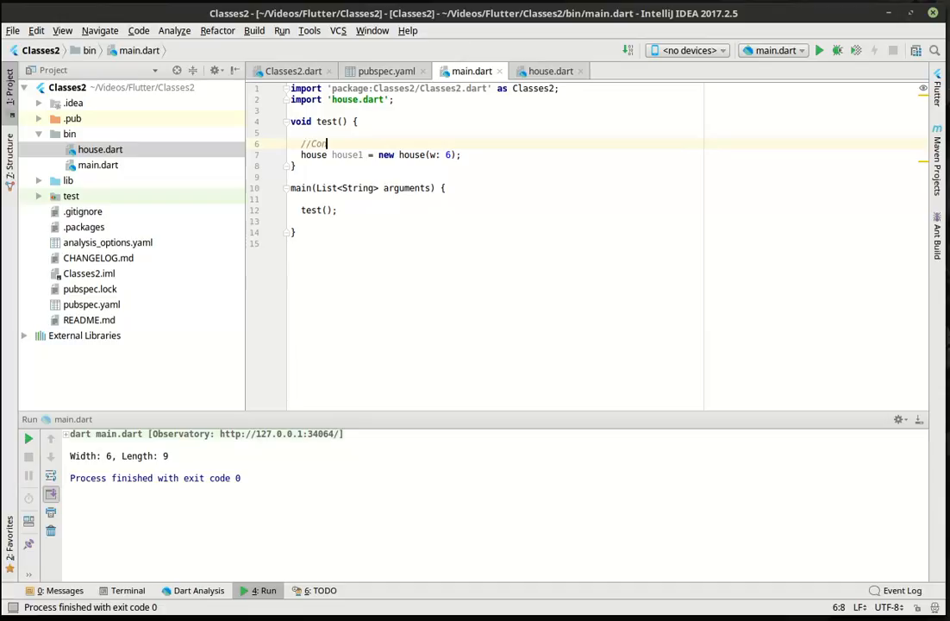
type("structor")
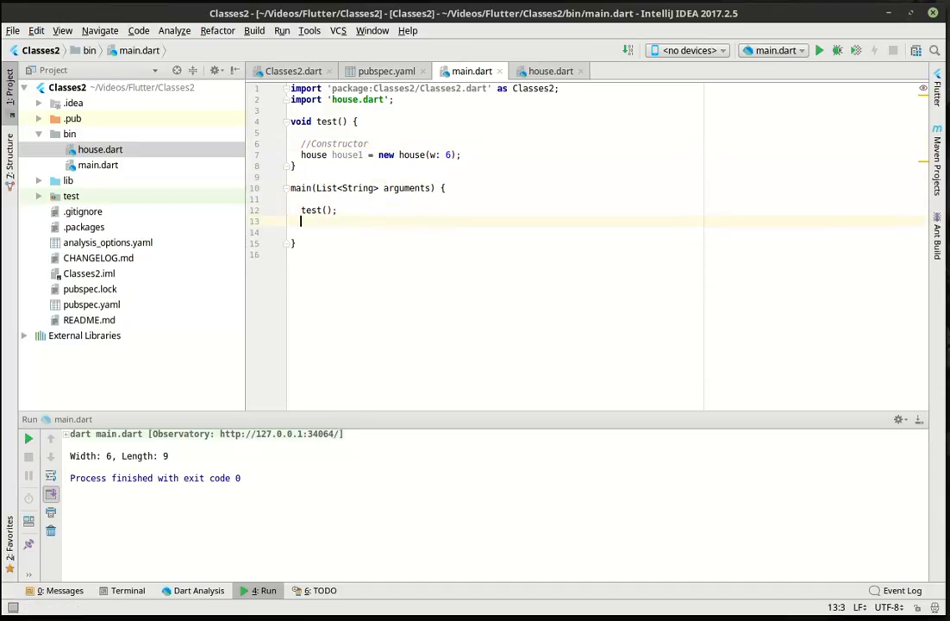
type("//Flagged for garbage collection")
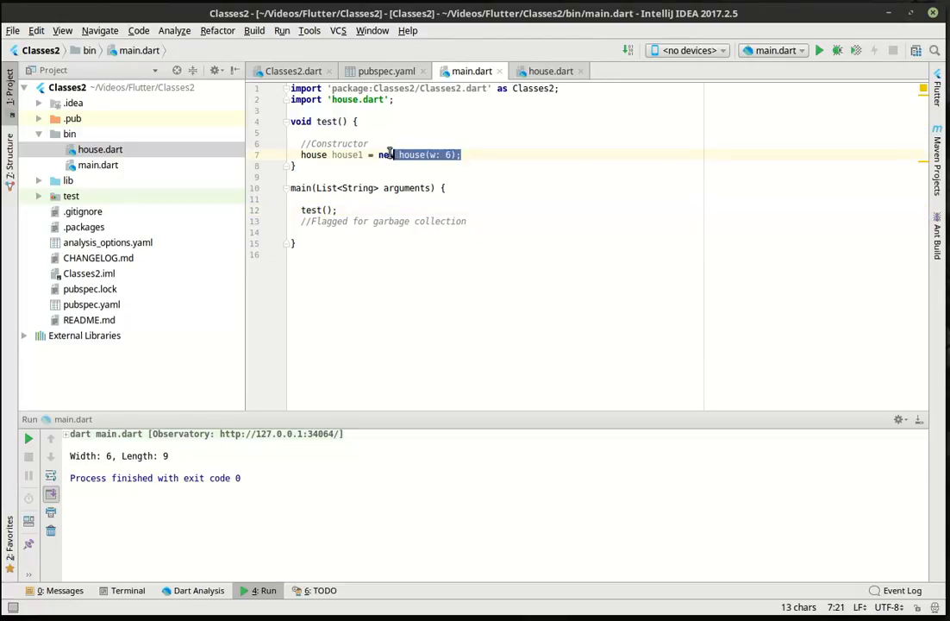
- Glance at main.dart, then return to house.dart below the constructor
left_click(550, 70)
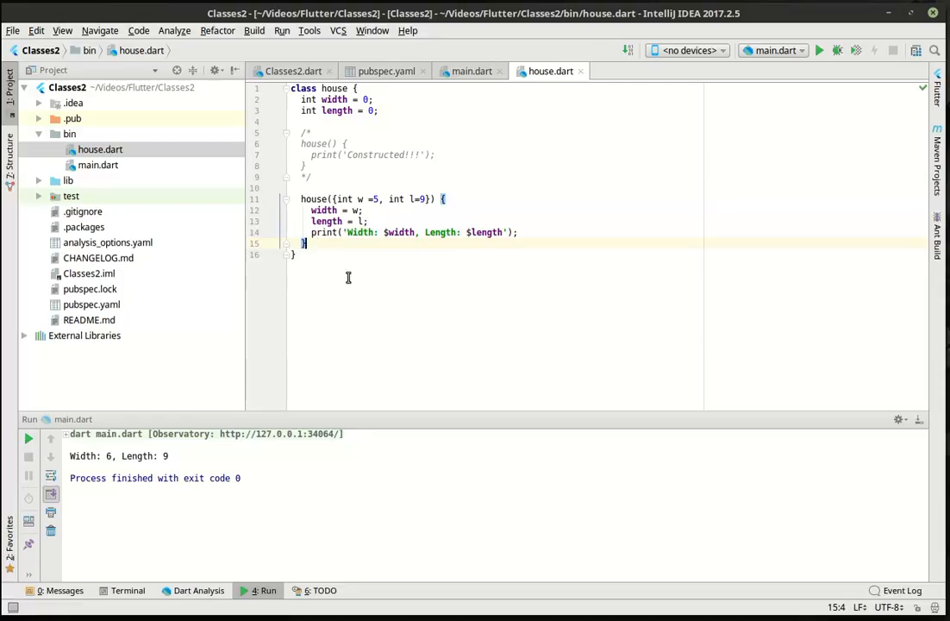
left_click(472, 70)
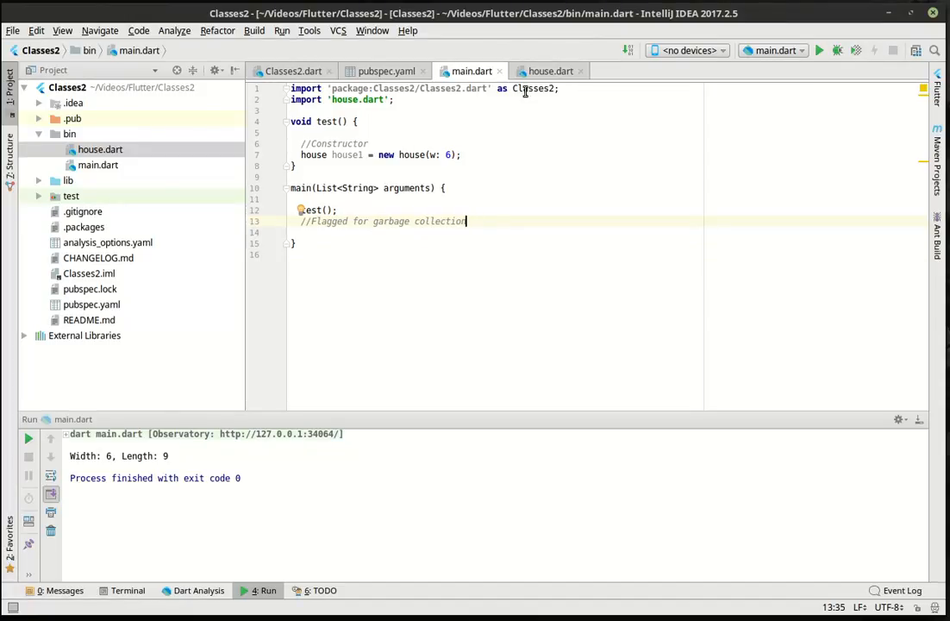
left_click(551, 71)
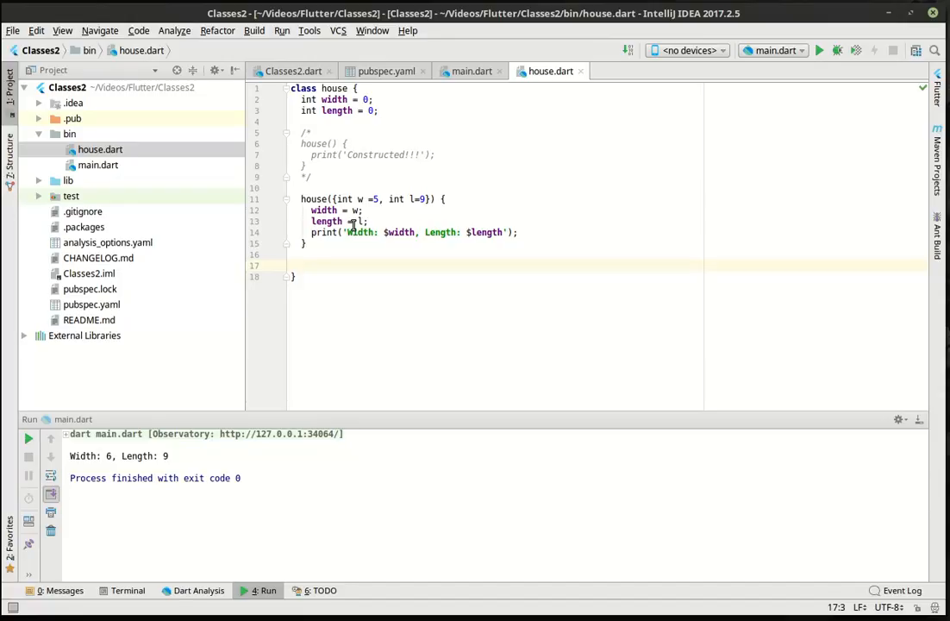
- Add a void dispose() method to house that prints 'kill me now'
type("void")
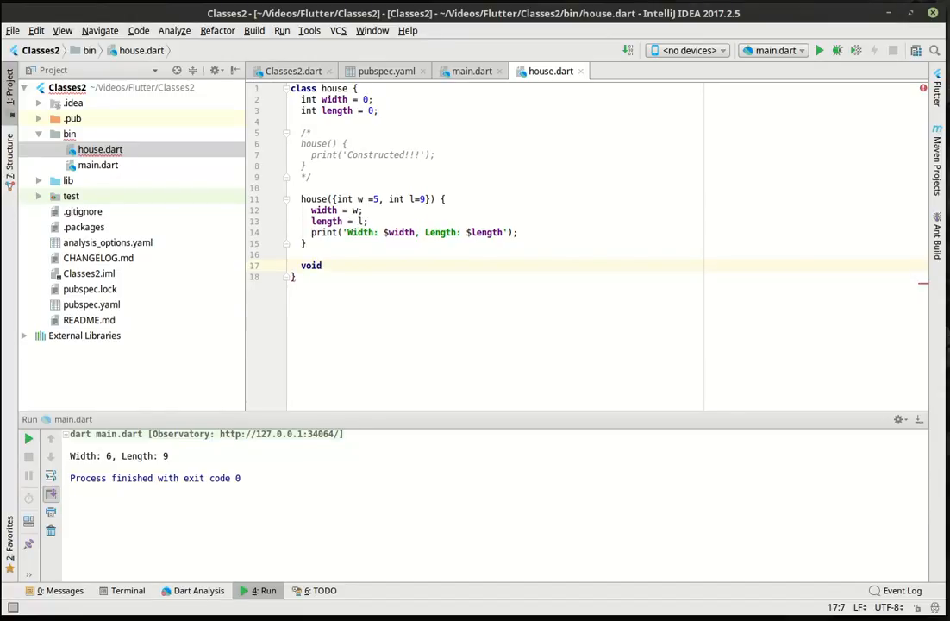
type("dispose")
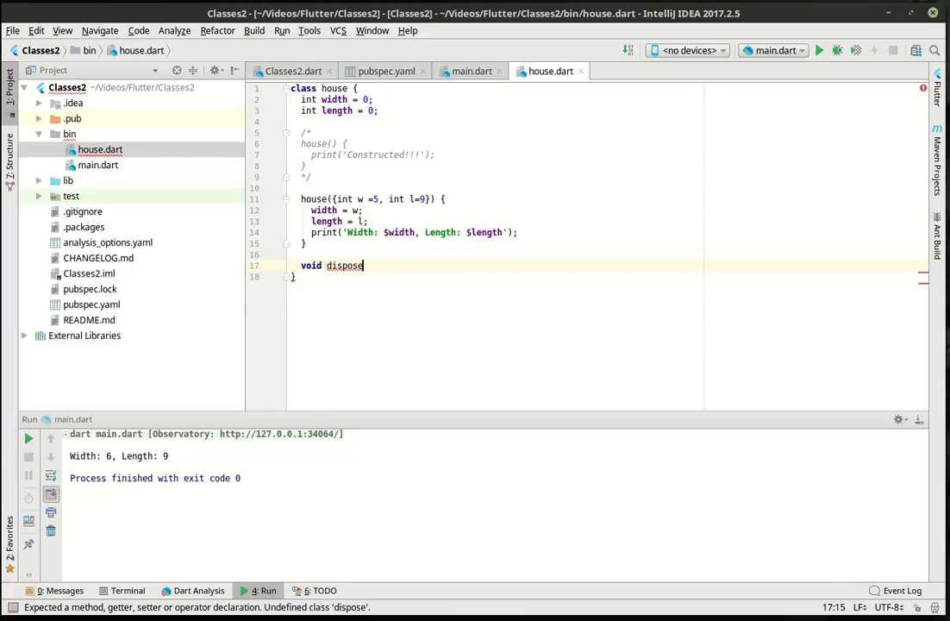
type("() {")
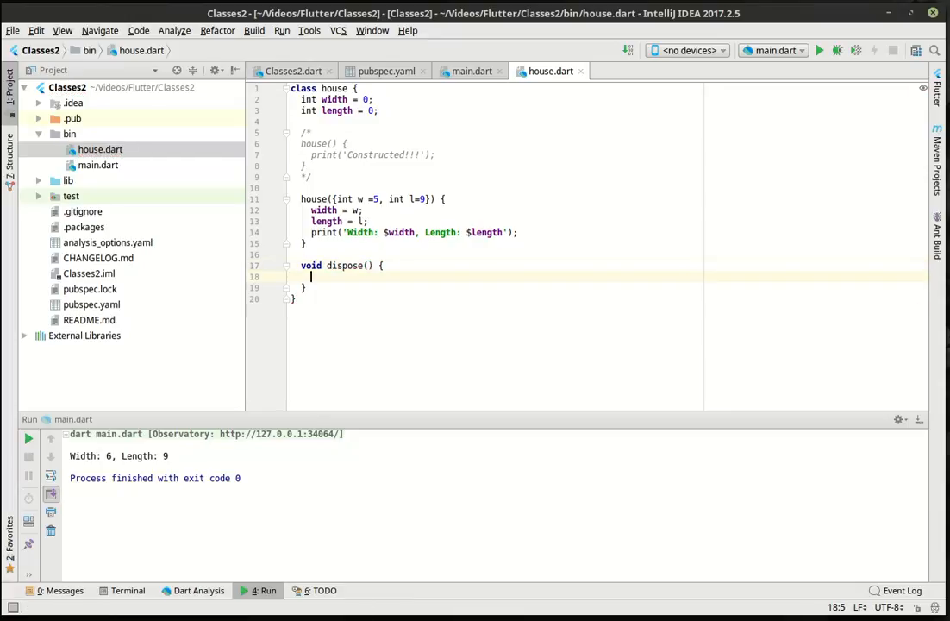
type("print(object")
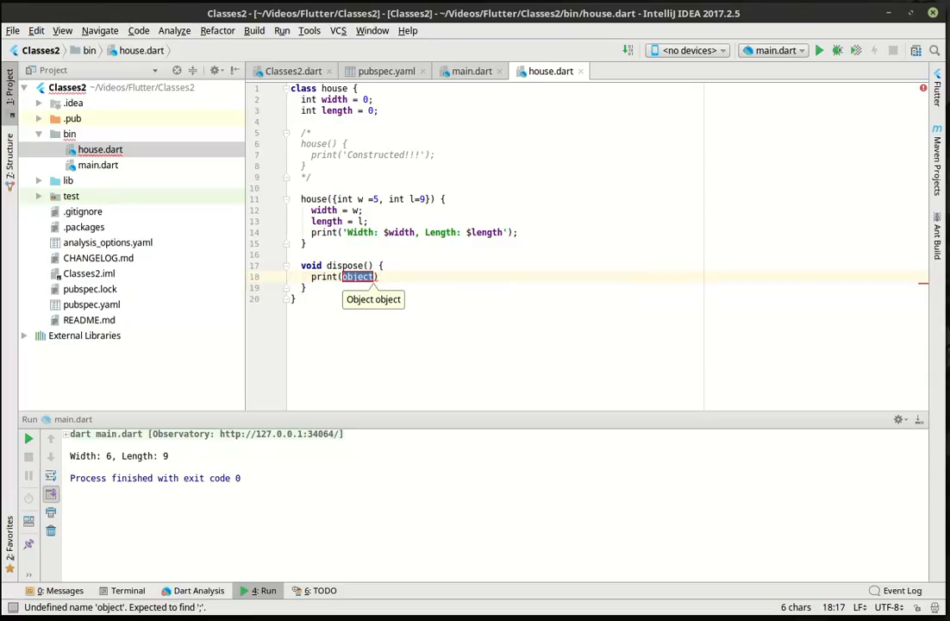
key("Backspace")
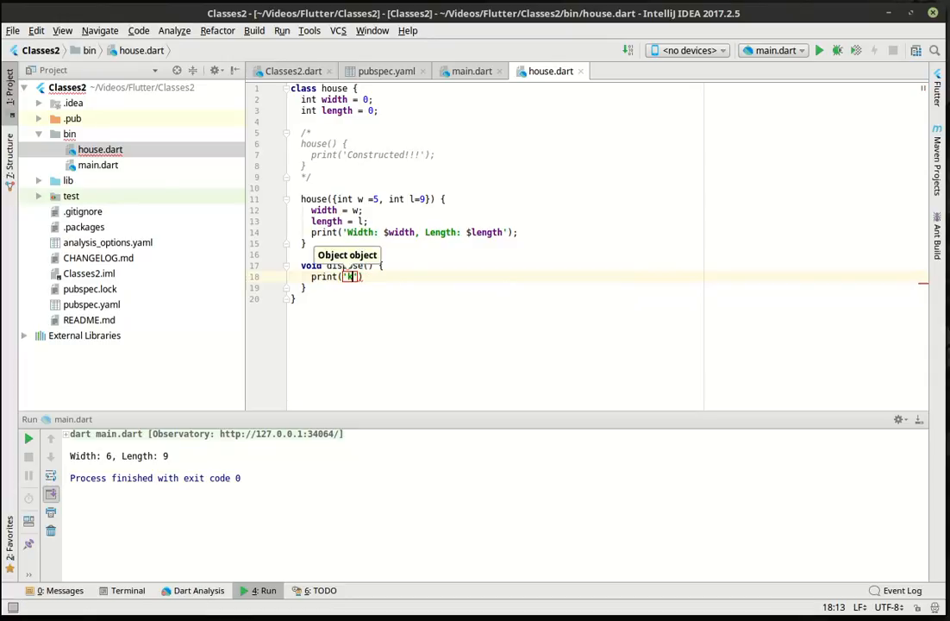
type("kill me now")
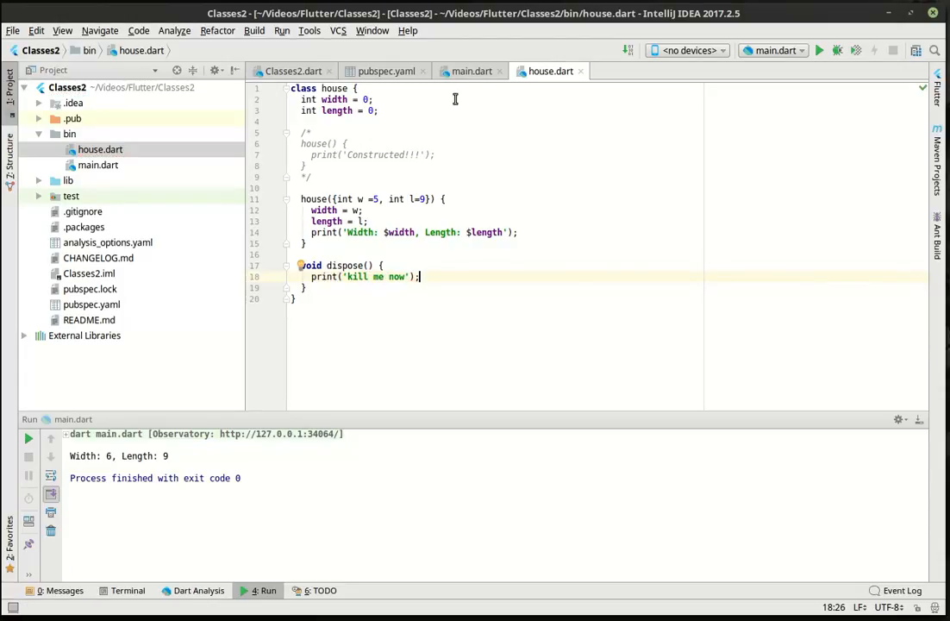
left_click(471, 71)
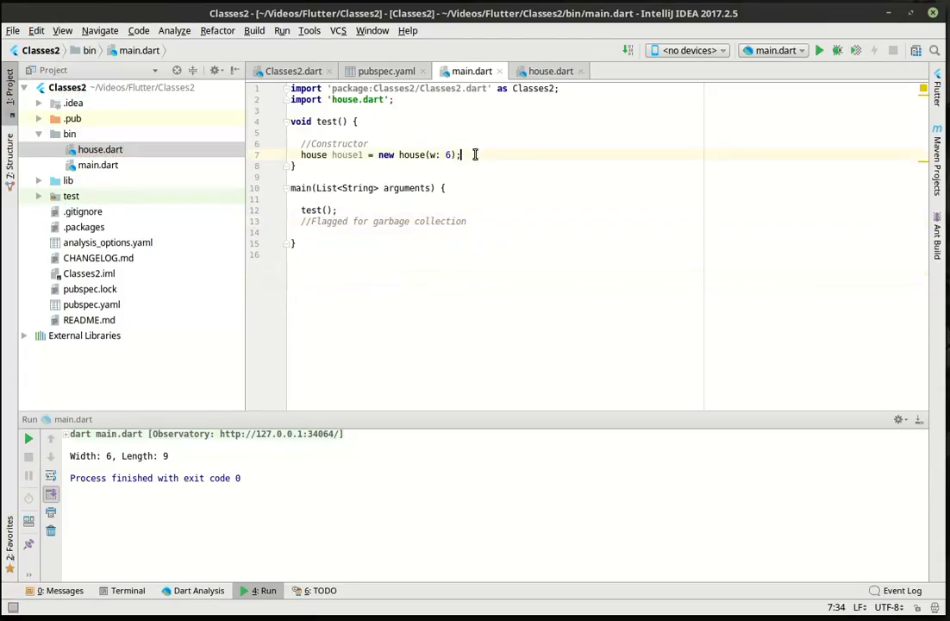
- Call house1.dispose() at the end of test() via autocomplete
type("house")
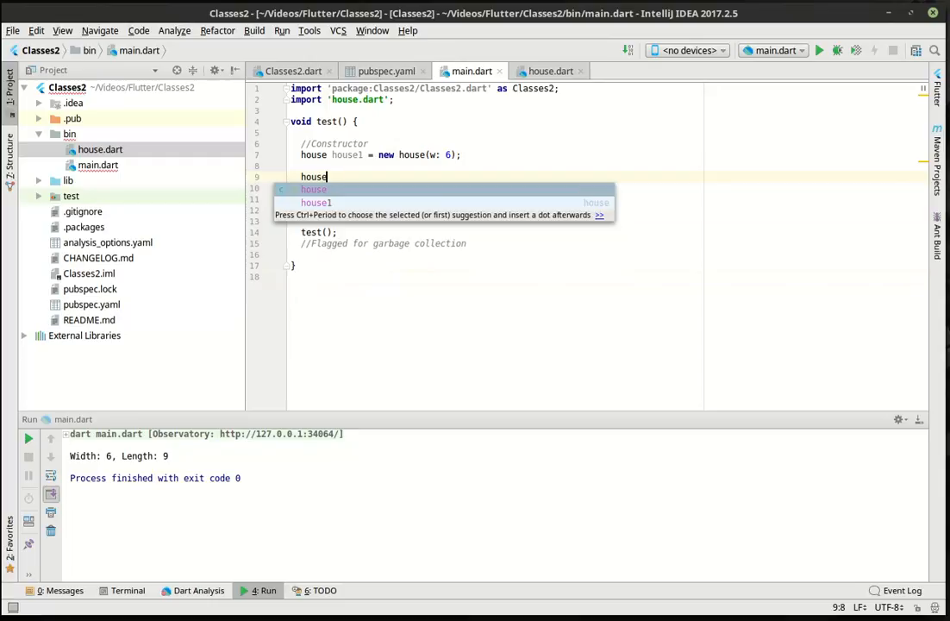
type("1.dispose();")
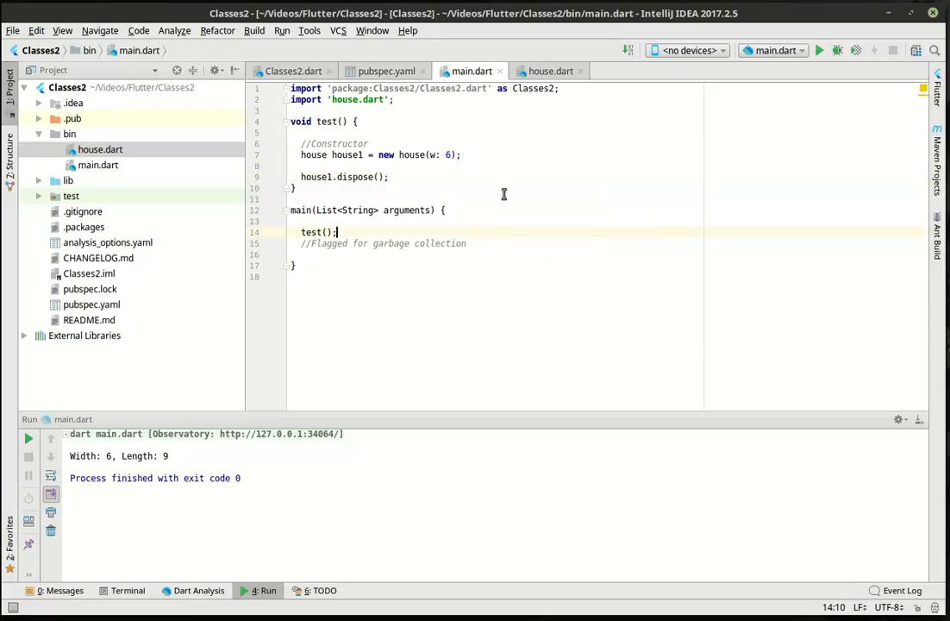
left_click(551, 70)
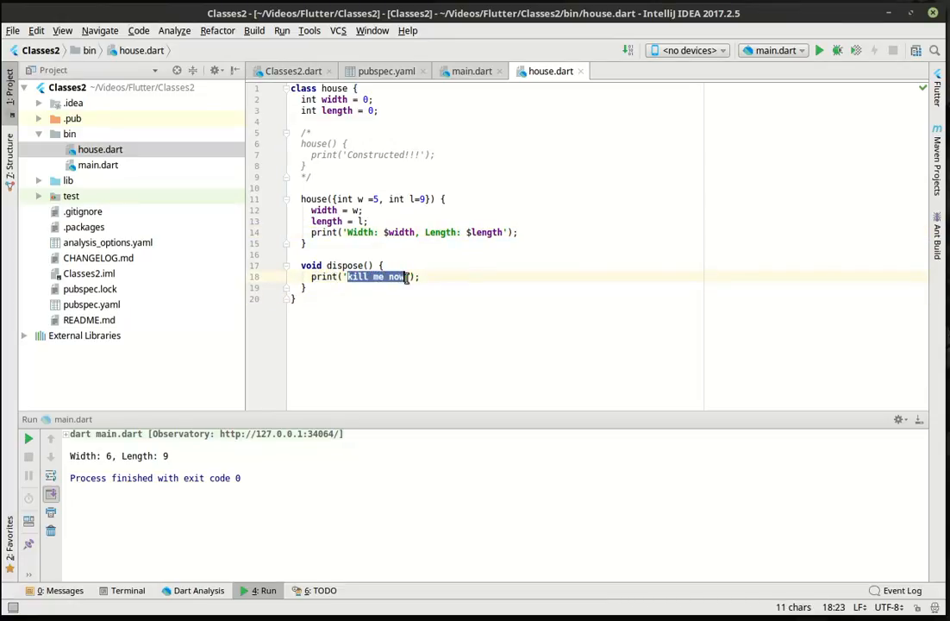
- Change the dispose message to 'Close all the things' and delete the house1.dispose() call
type("Close")
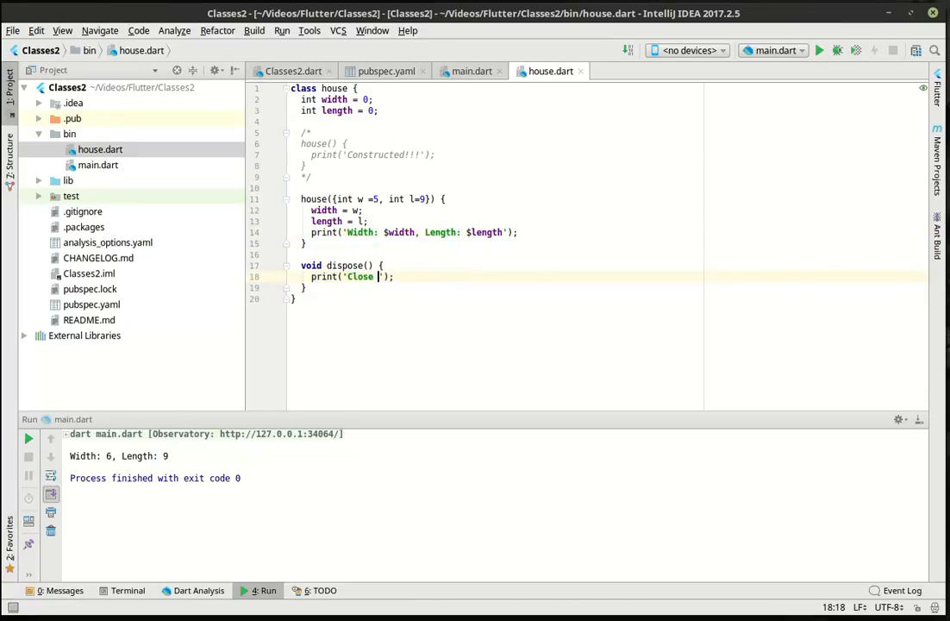
type("all the thing")
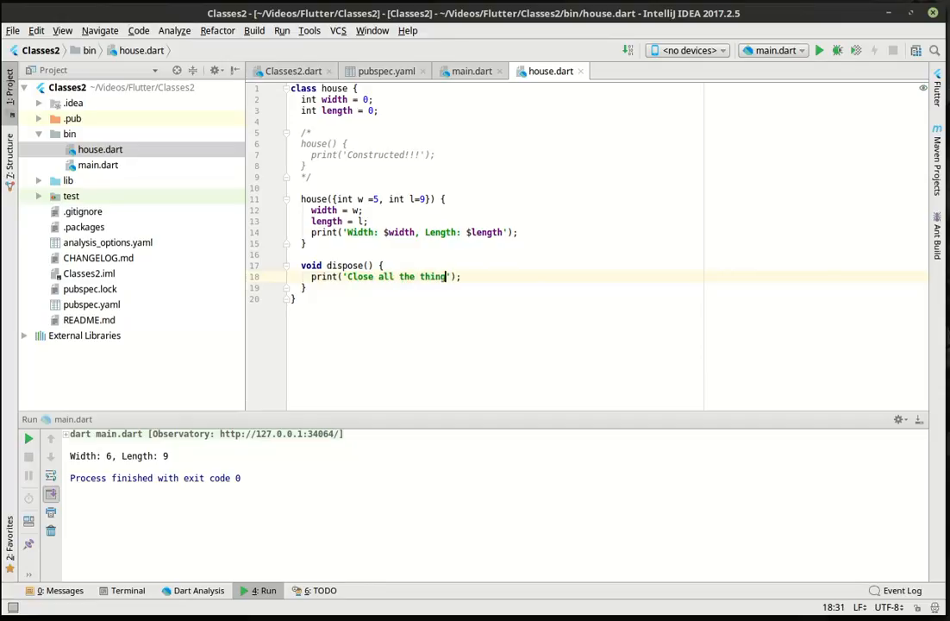
type("s")
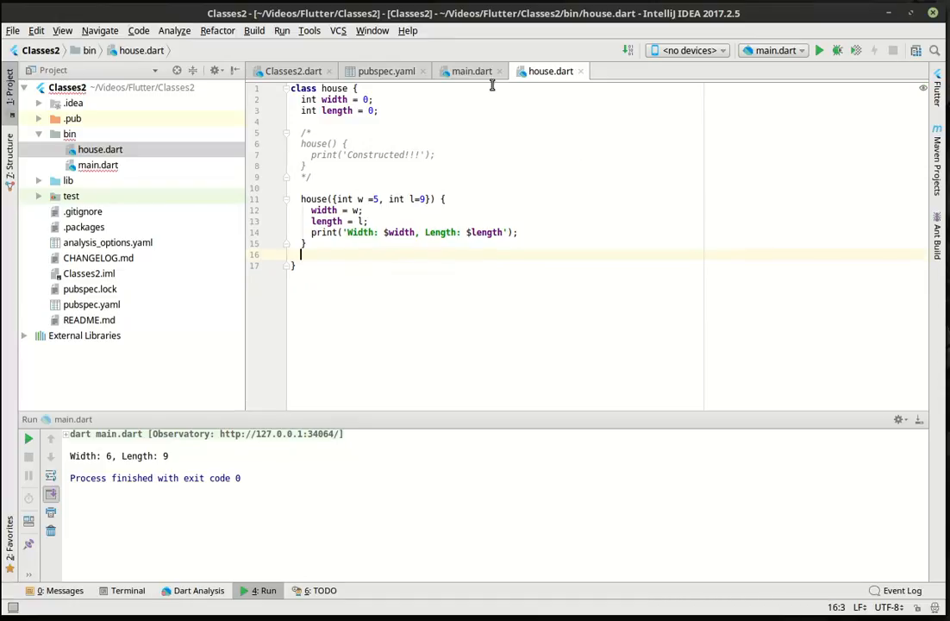
left_click(471, 70)
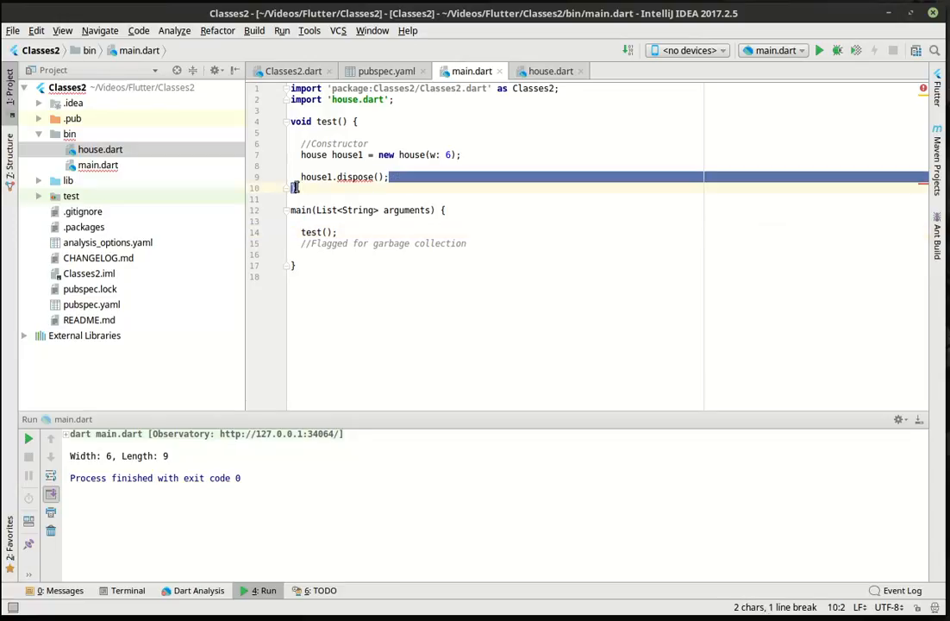
key("Delete")
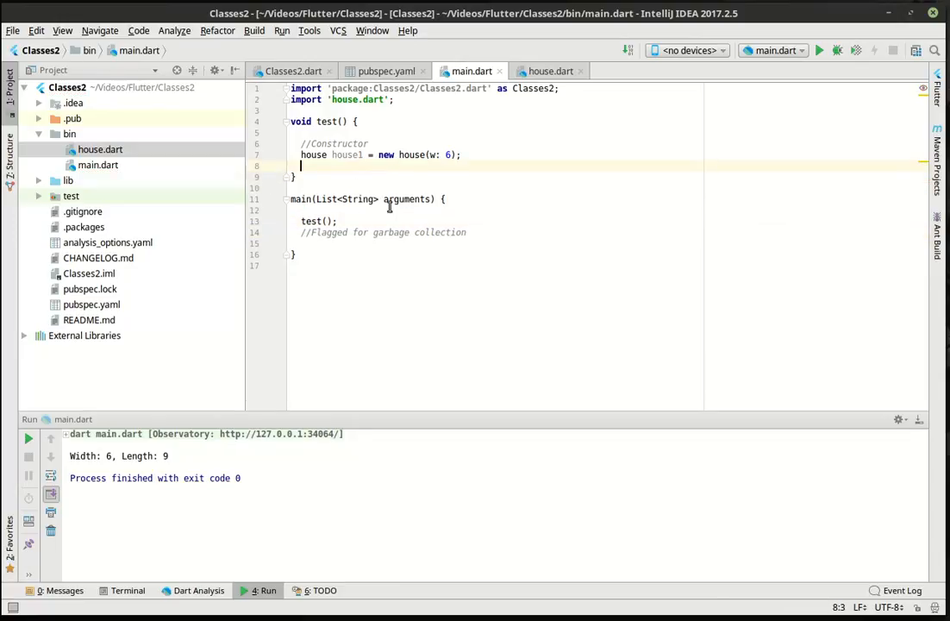
mouse_move(514, 297)
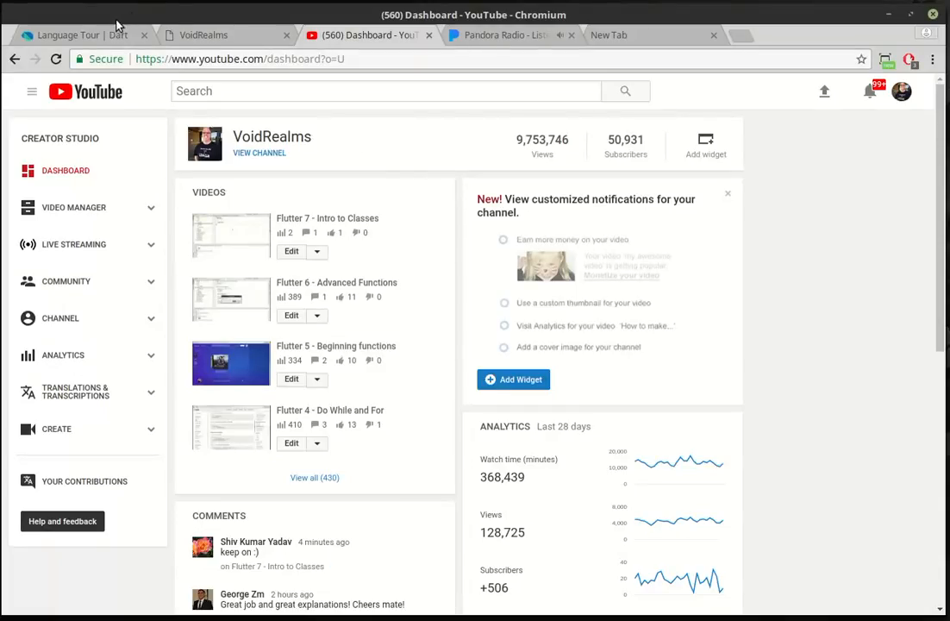
- Open the VoidRealms Tutorials page and scroll to the GitHub source-code notice
left_click(207, 35)
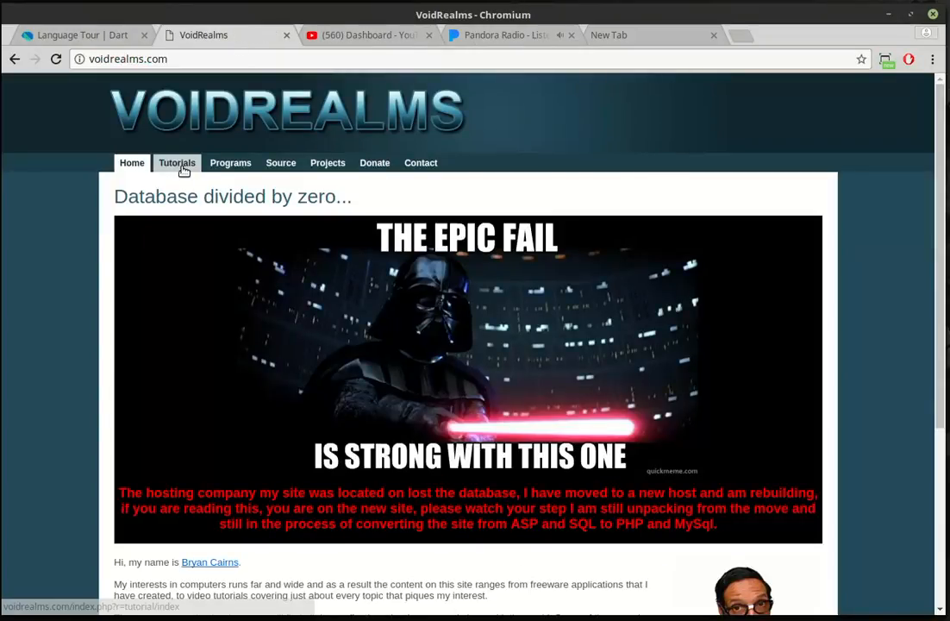
left_click(177, 162)
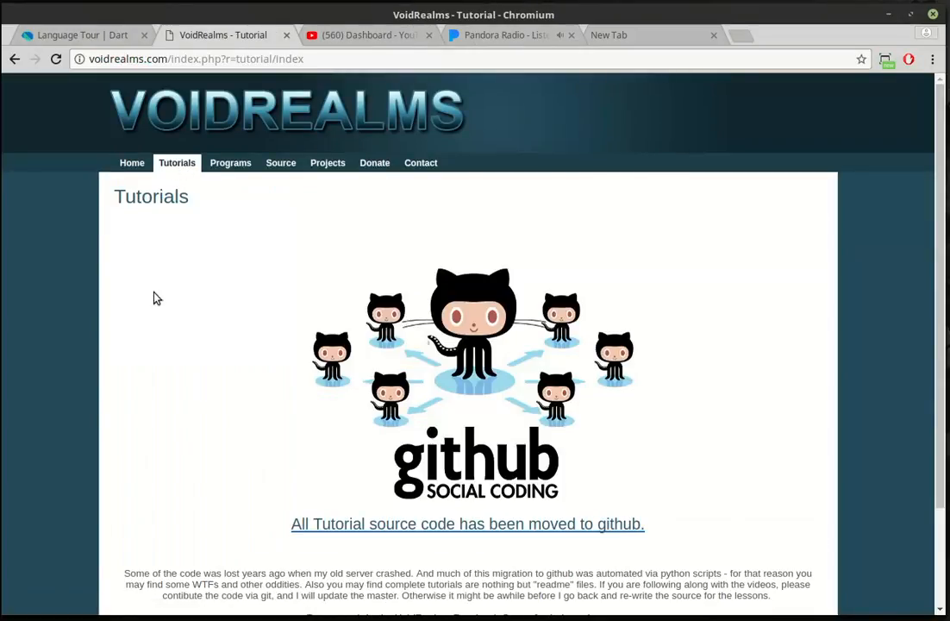
mouse_move(385, 350)
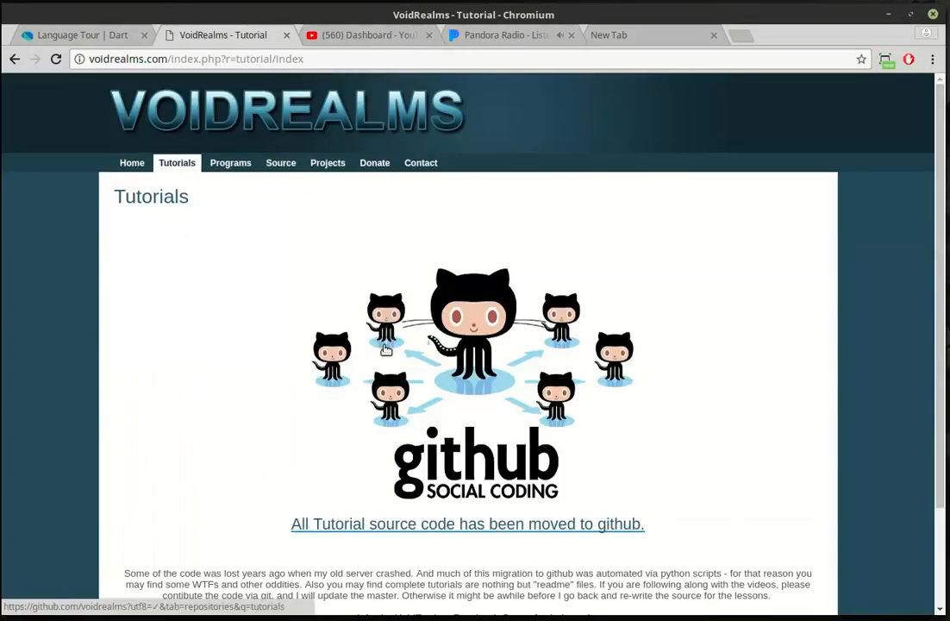
mouse_move(442, 362)
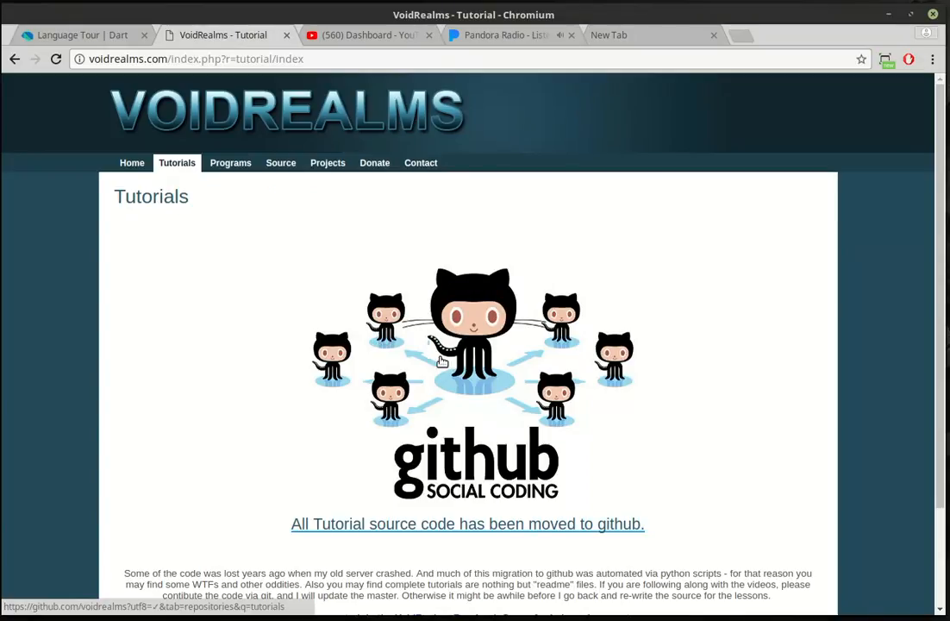
scroll("down", 3)
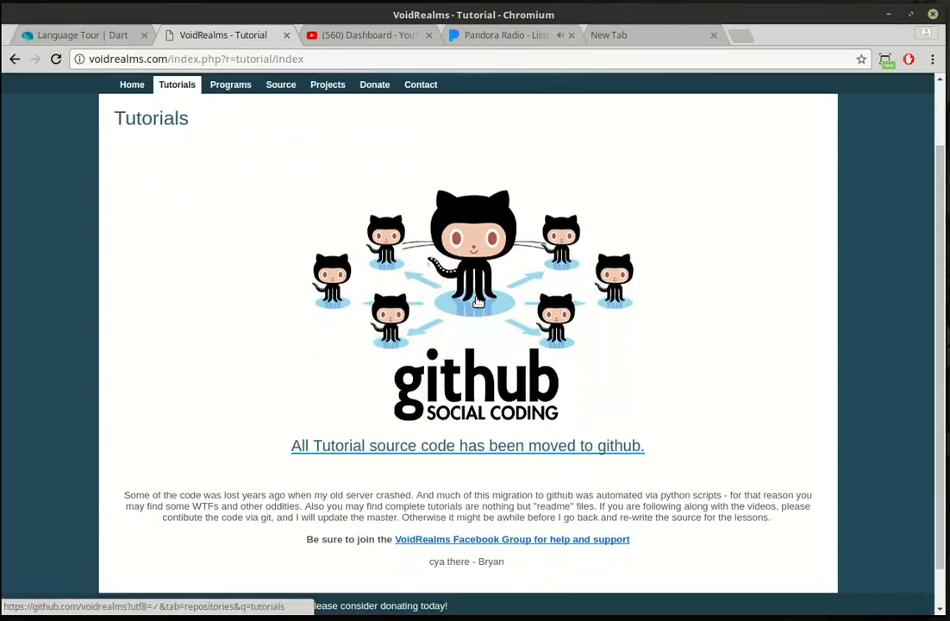